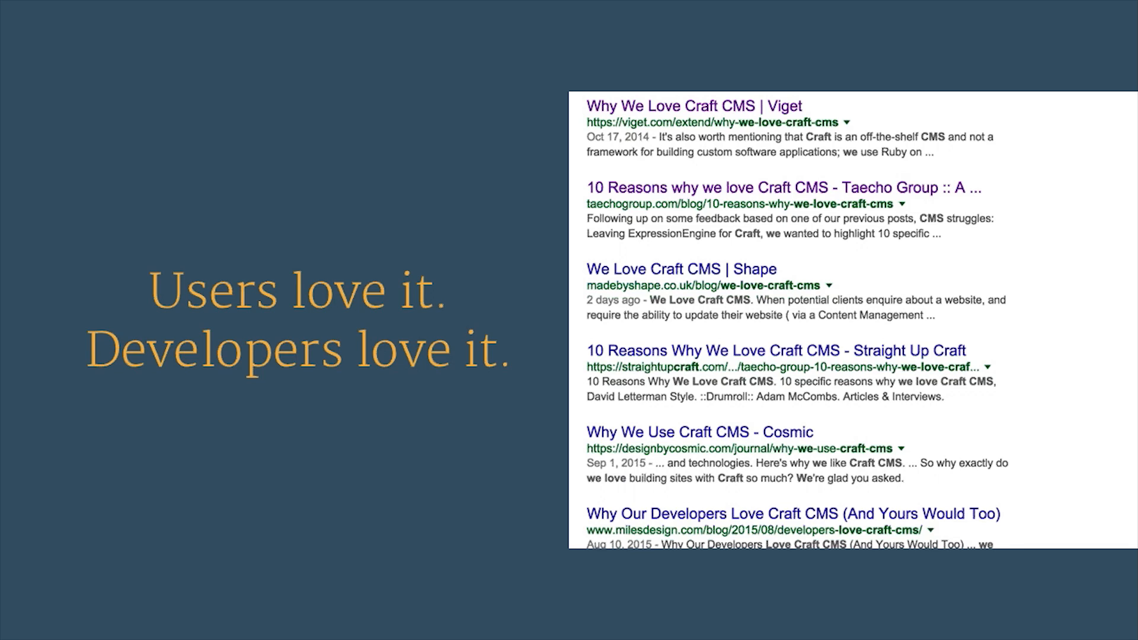
# Scroll through the news entry, highlighting its first two paragraphs and the block quote
pyautogui.press('Right')
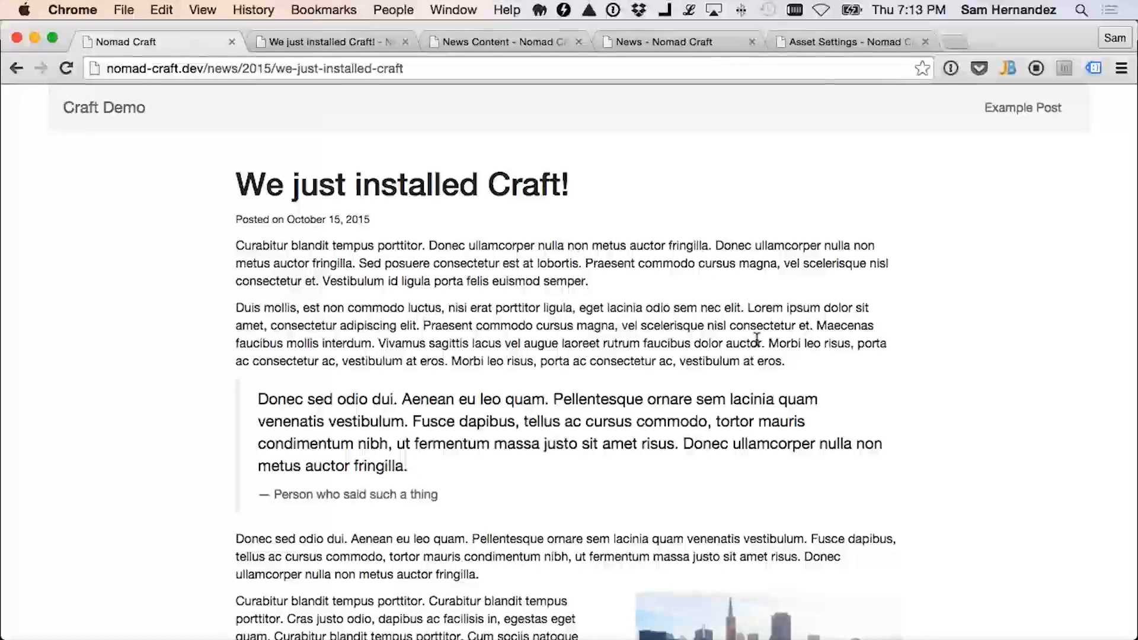
pyautogui.scroll(-3)
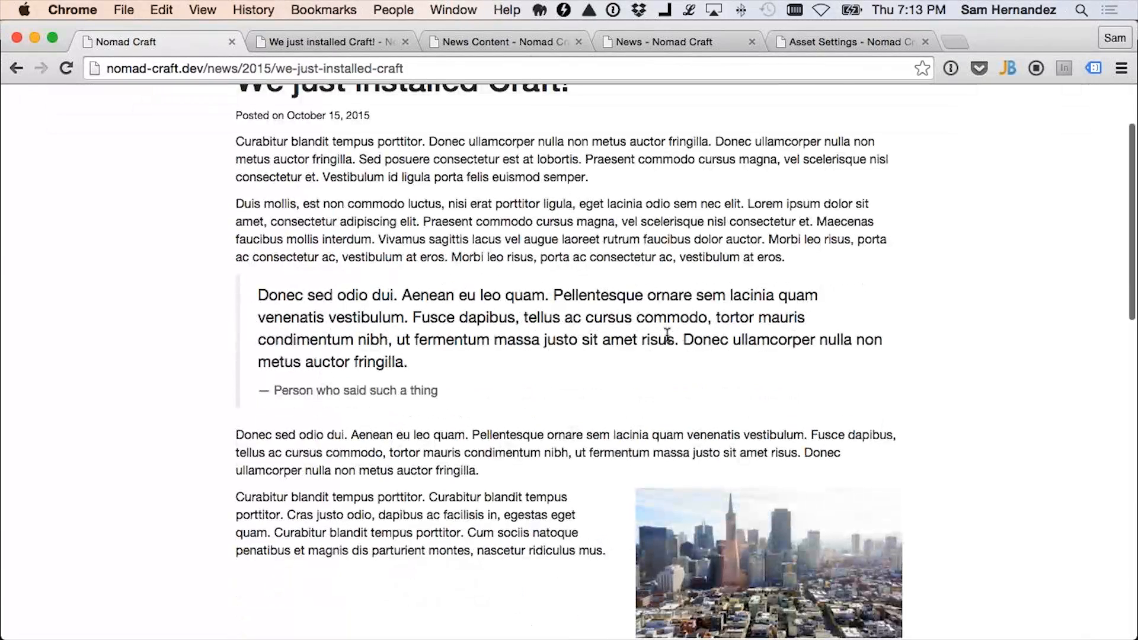
pyautogui.scroll(-3)
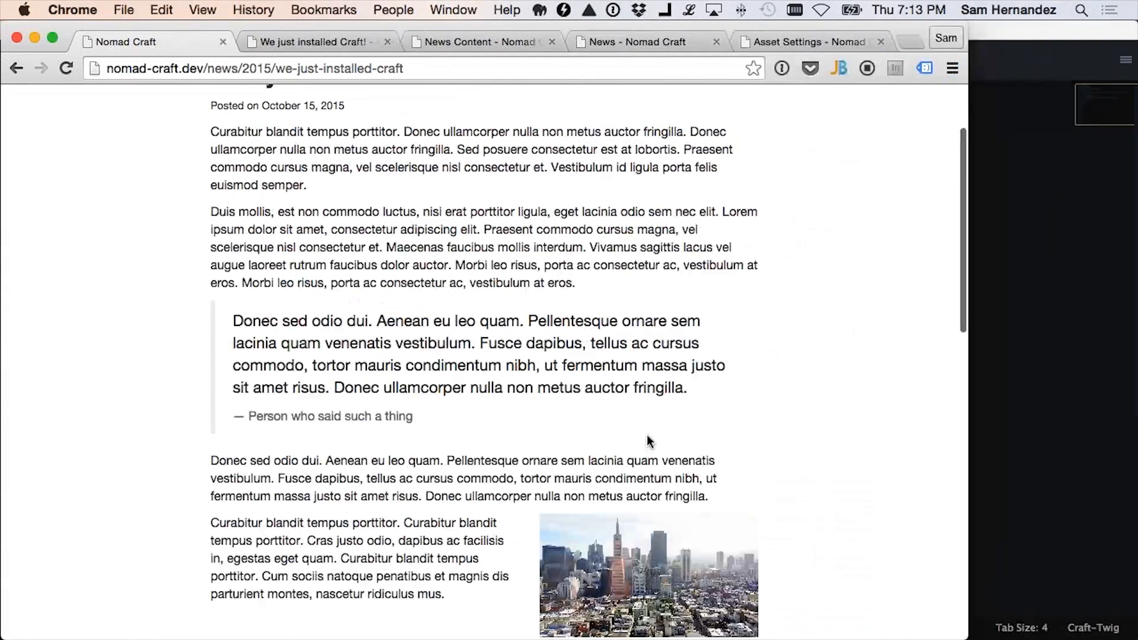
pyautogui.scroll(-3)
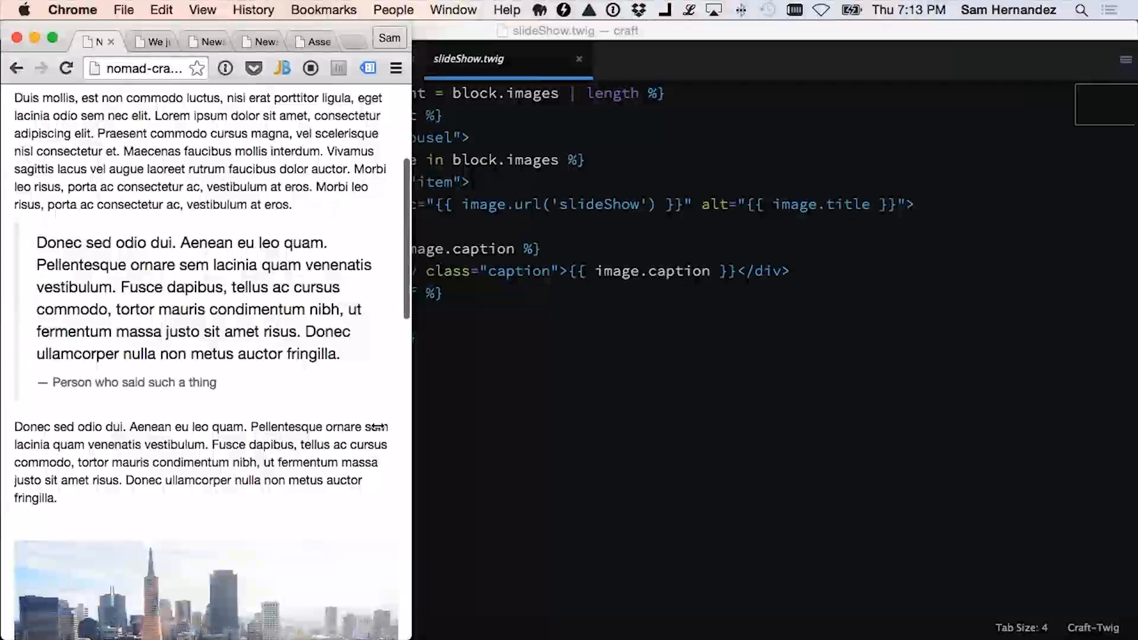
pyautogui.scroll(-3)
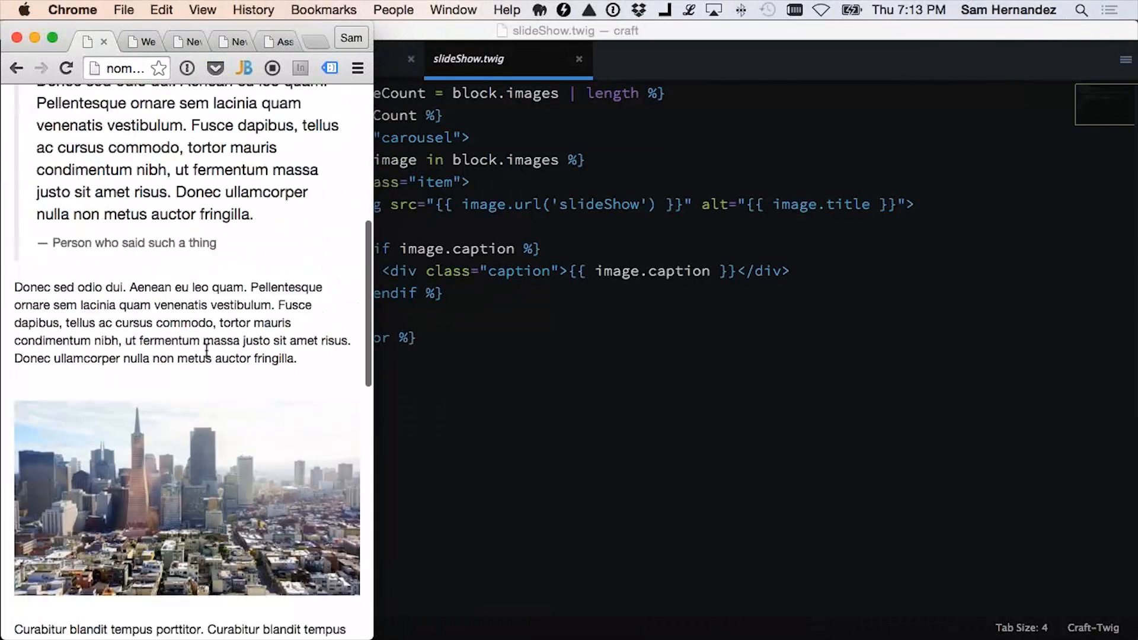
pyautogui.scroll(-3)
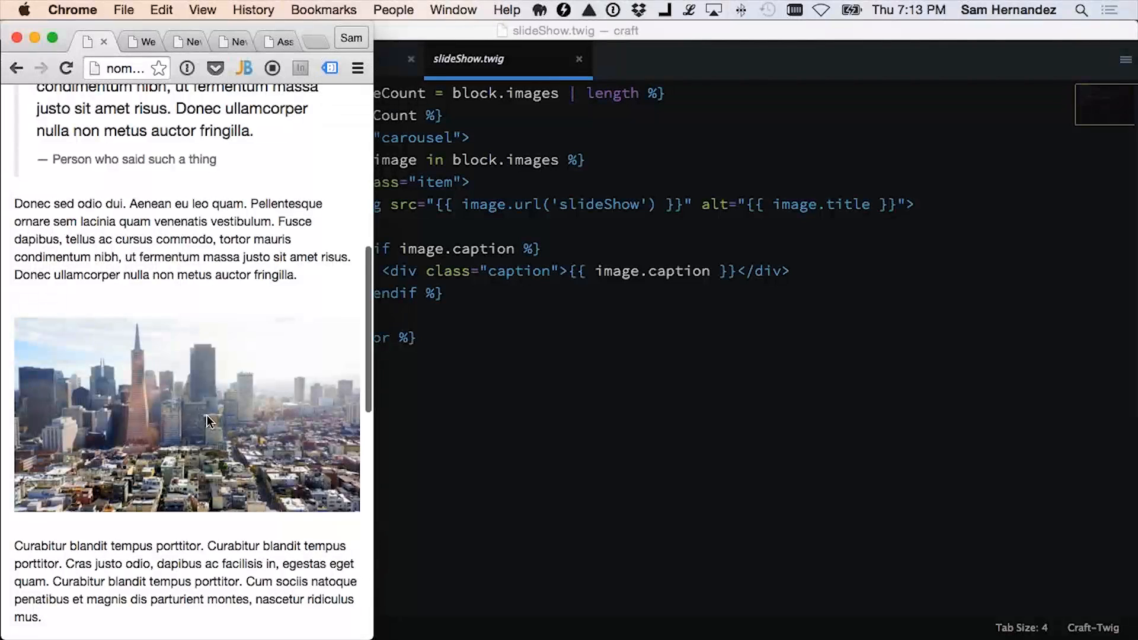
pyautogui.moveTo(120, 427)
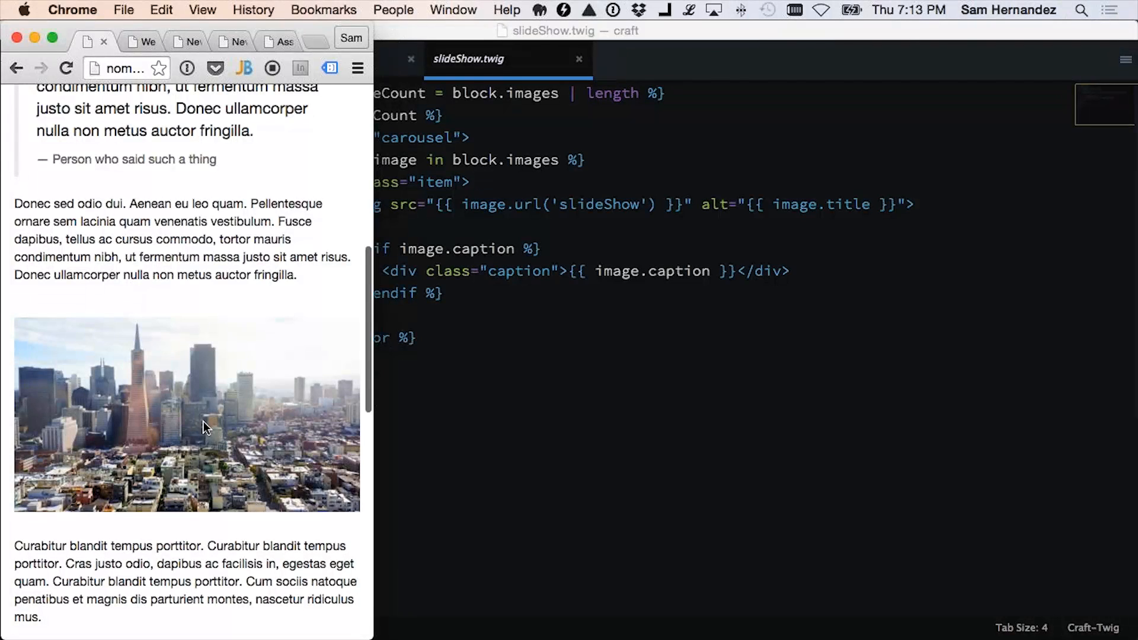
pyautogui.moveTo(262, 425)
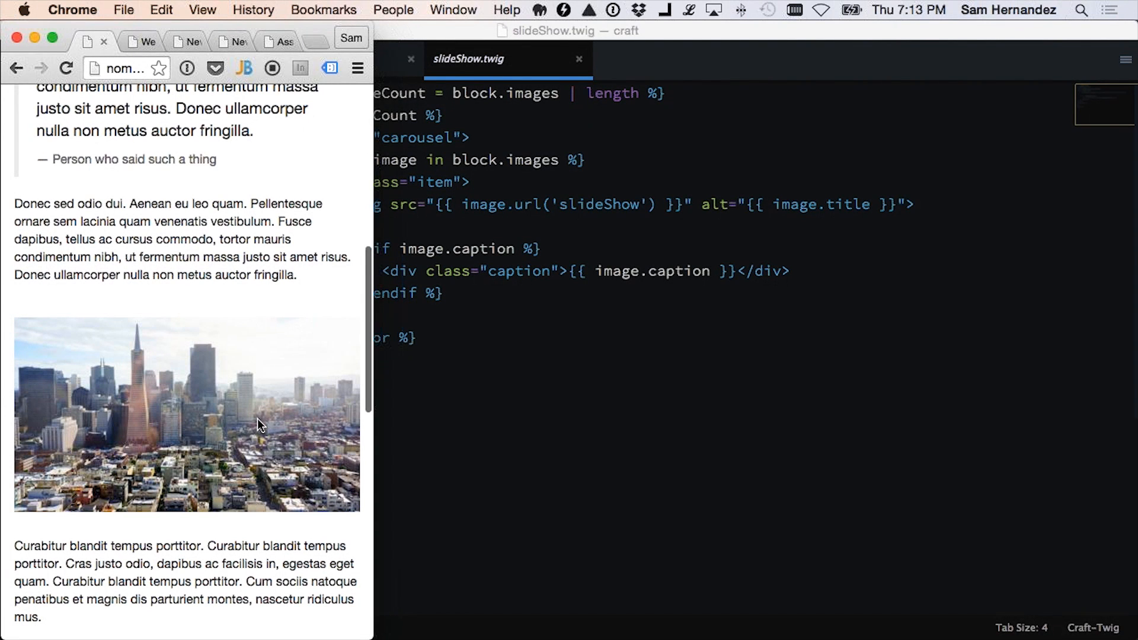
pyautogui.moveTo(381, 457)
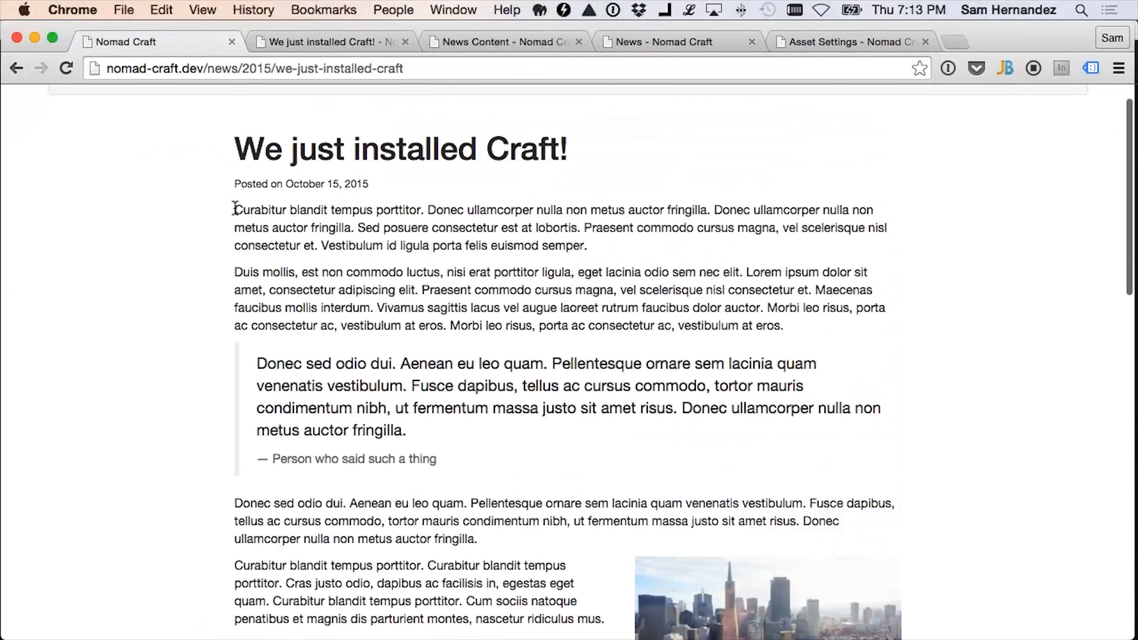
pyautogui.moveTo(234, 210); pyautogui.dragTo(558, 291)
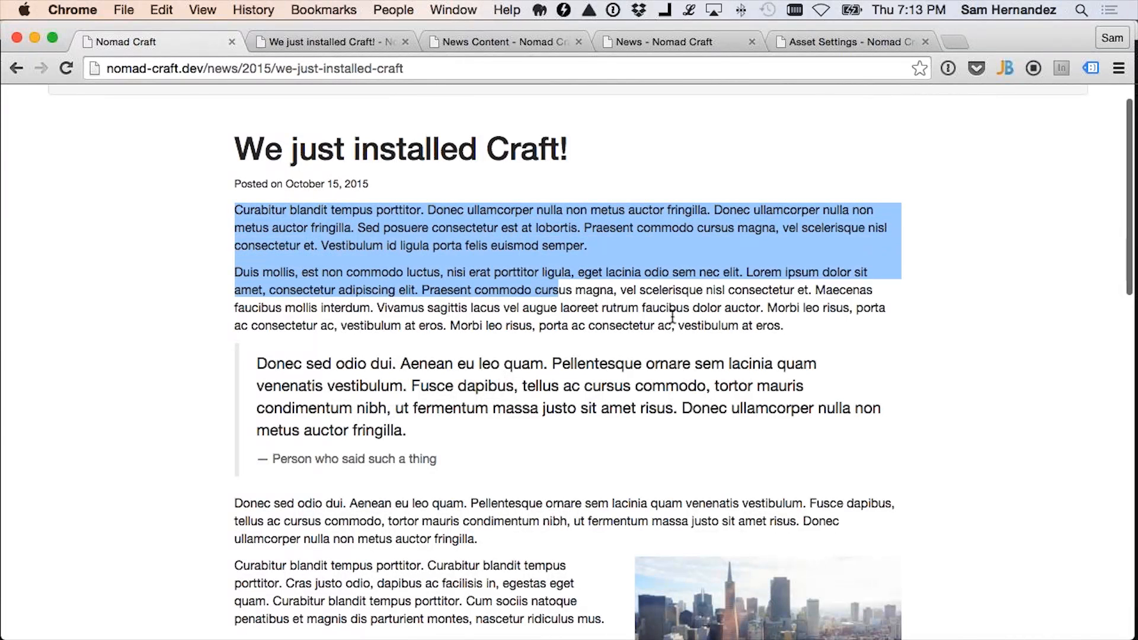
pyautogui.click(762, 340)
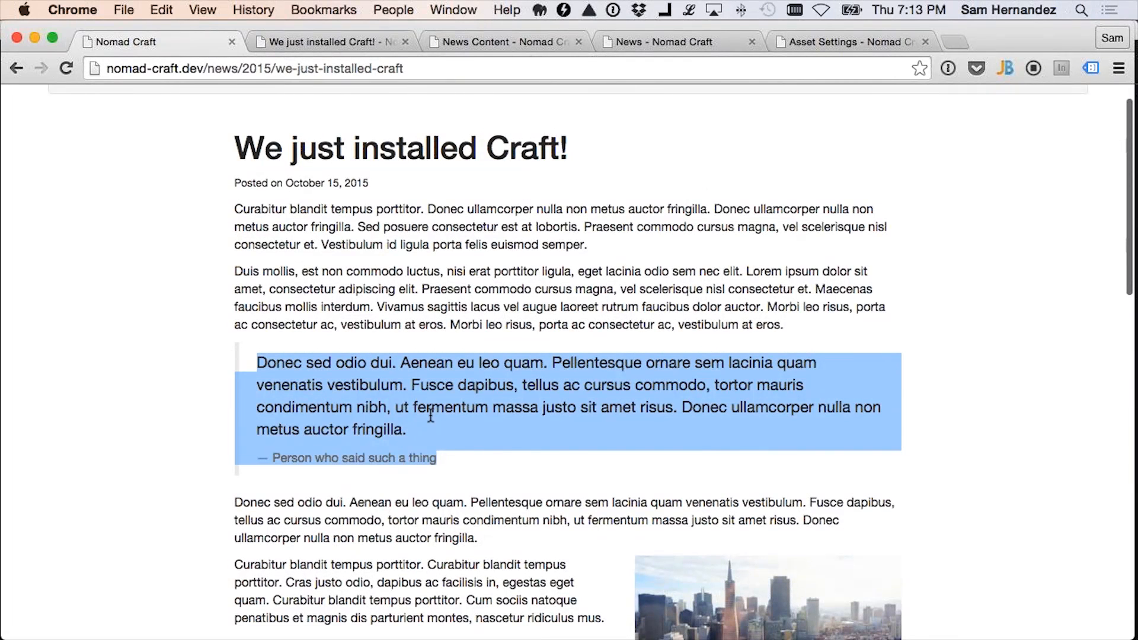
pyautogui.click(443, 425)
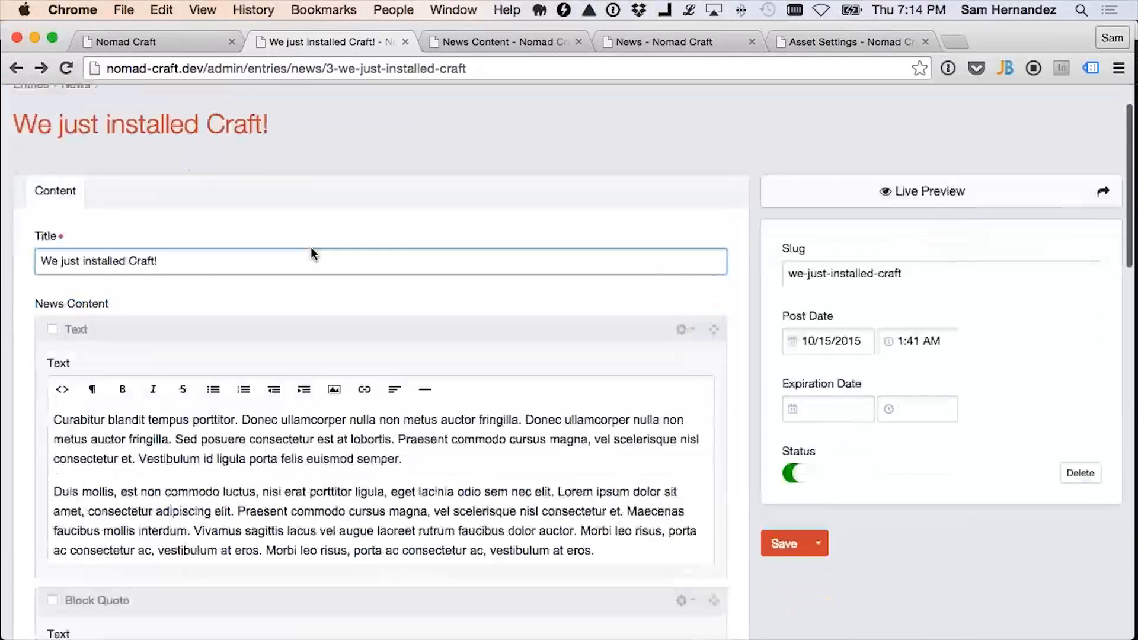
# Scroll further down the entry and open Live Preview beside the editor
pyautogui.scroll(-3)
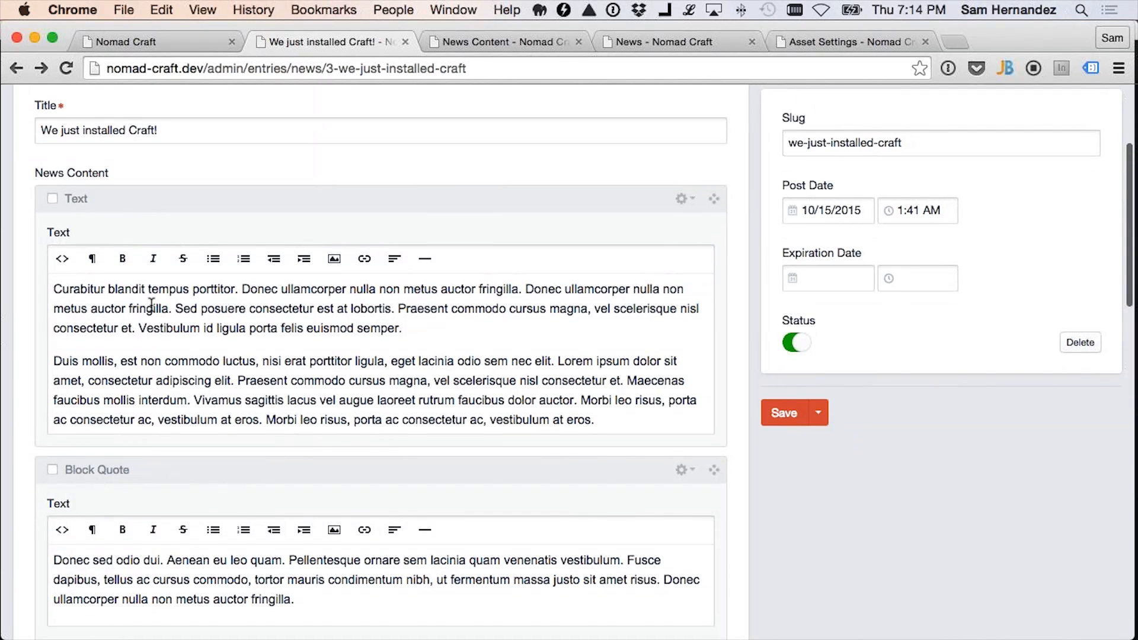
pyautogui.scroll(-3)
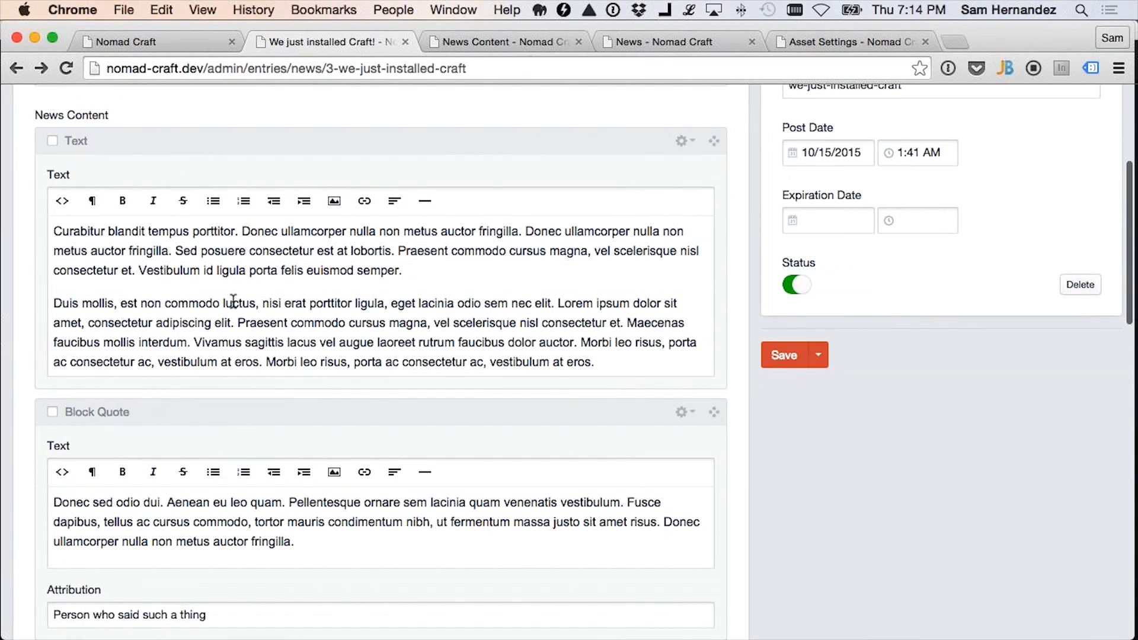
pyautogui.scroll(-3)
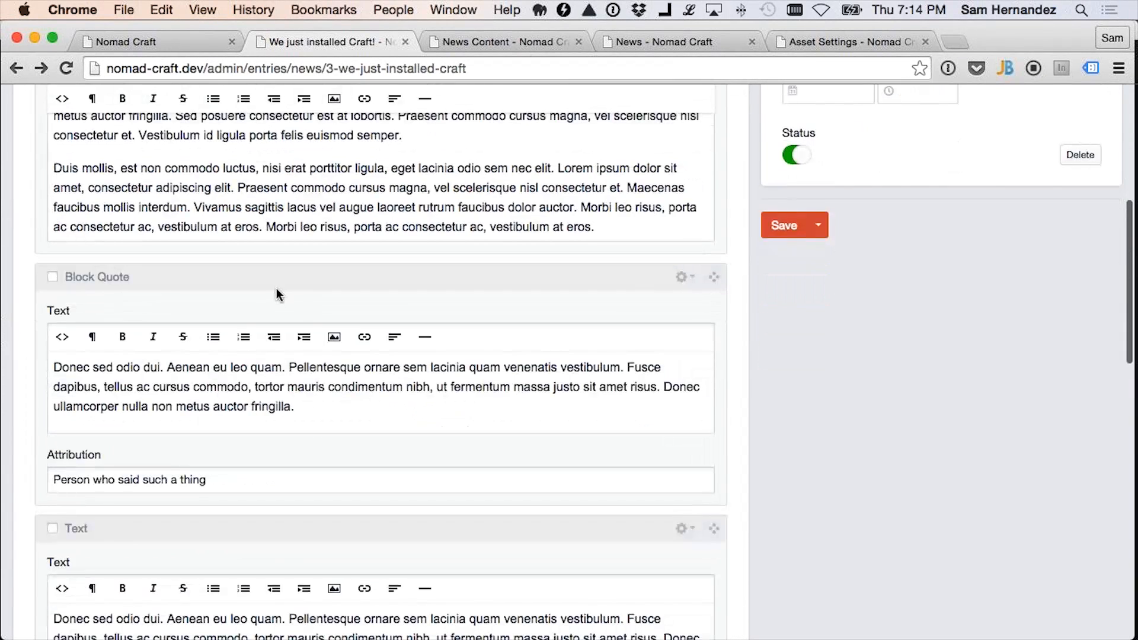
pyautogui.scroll(-3)
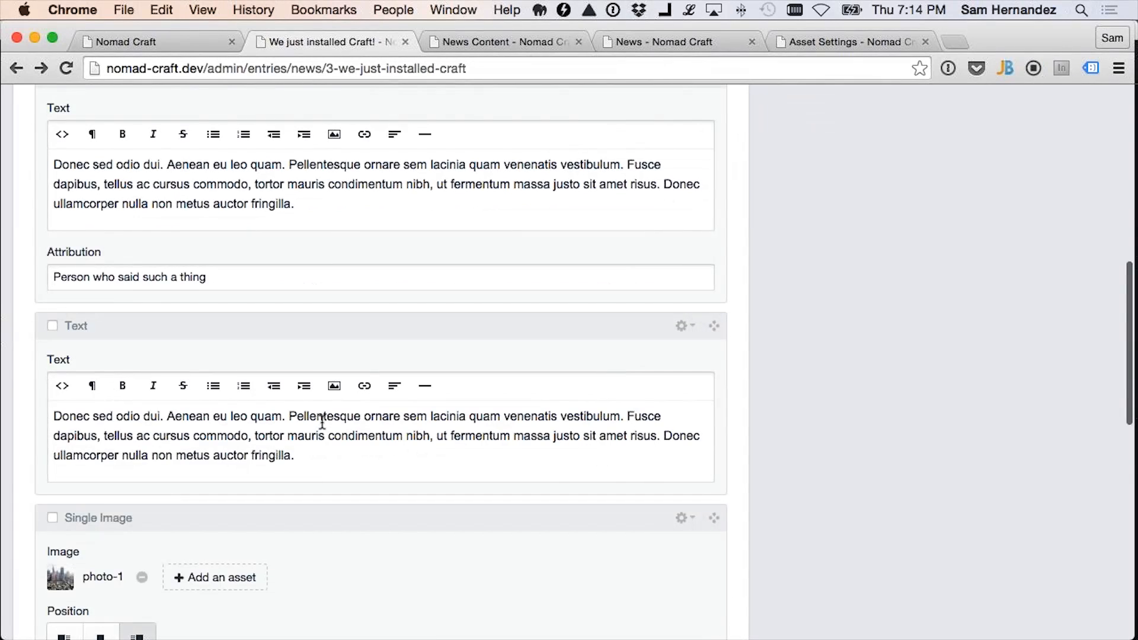
pyautogui.scroll(-3)
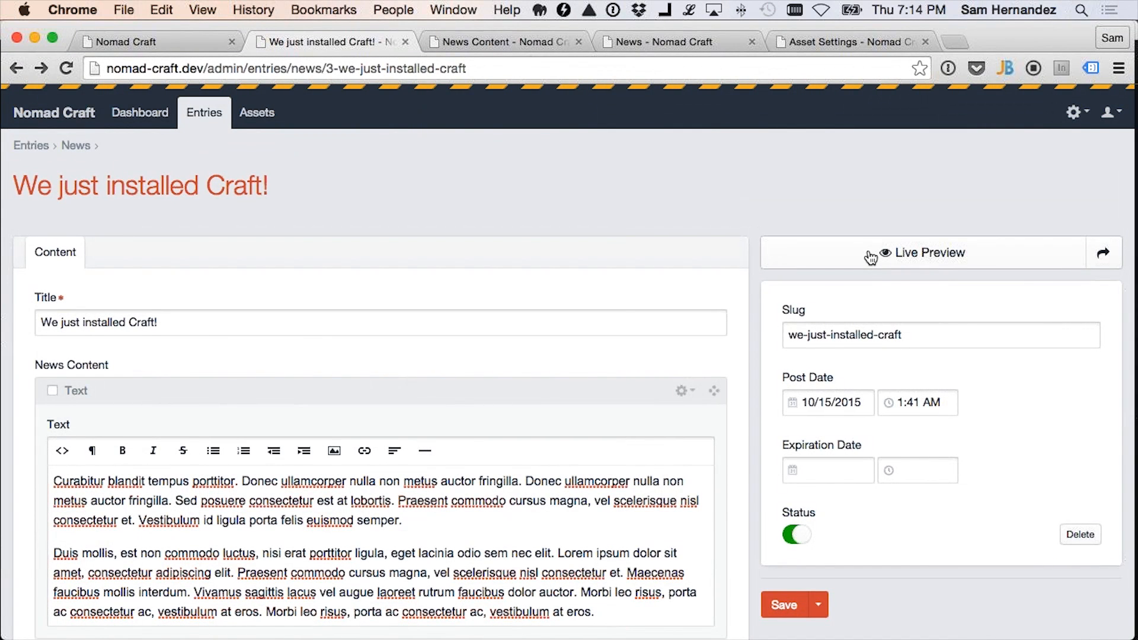
pyautogui.click(924, 253)
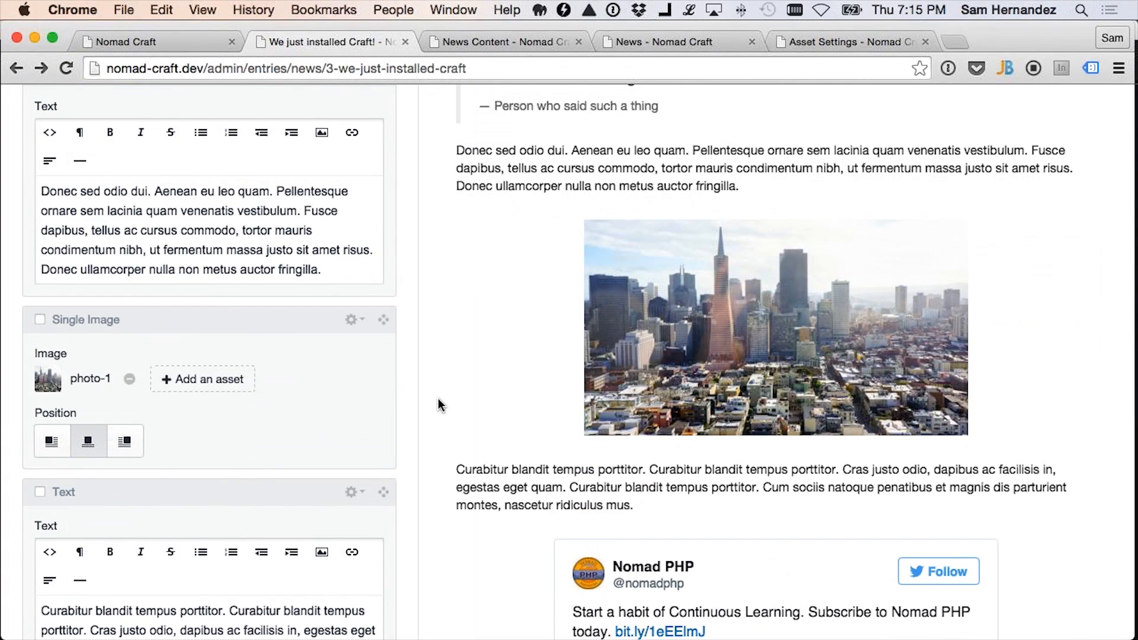
# Type a 'test' edit into the entry, then discard the unsaved test changes
pyautogui.scroll(-3)
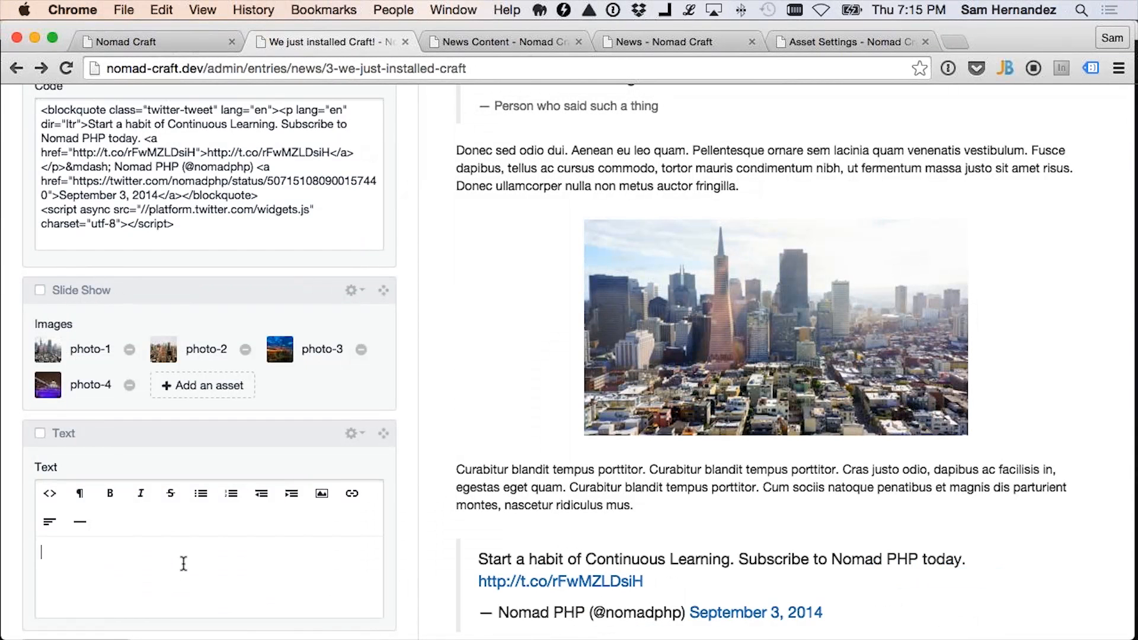
pyautogui.write('test')
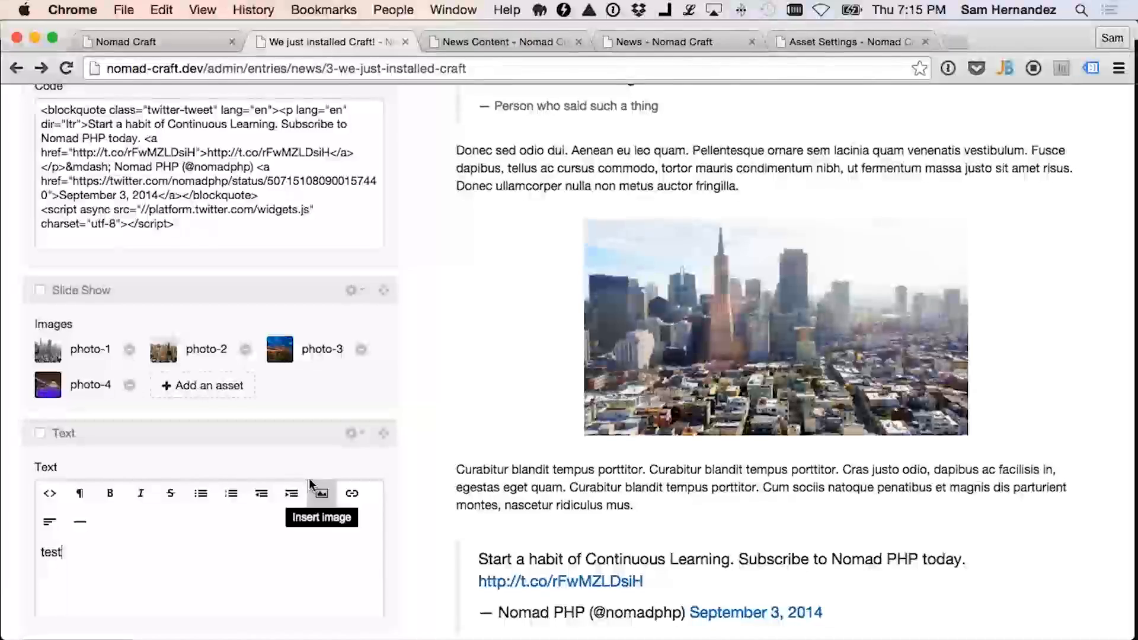
pyautogui.scroll(-3)
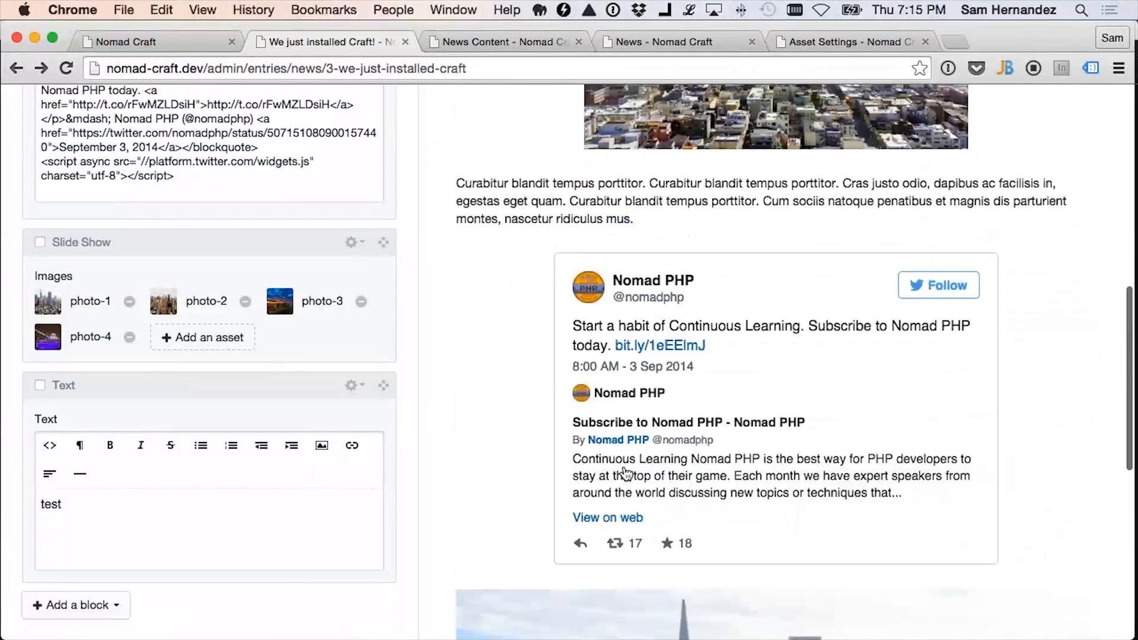
pyautogui.scroll(-3)
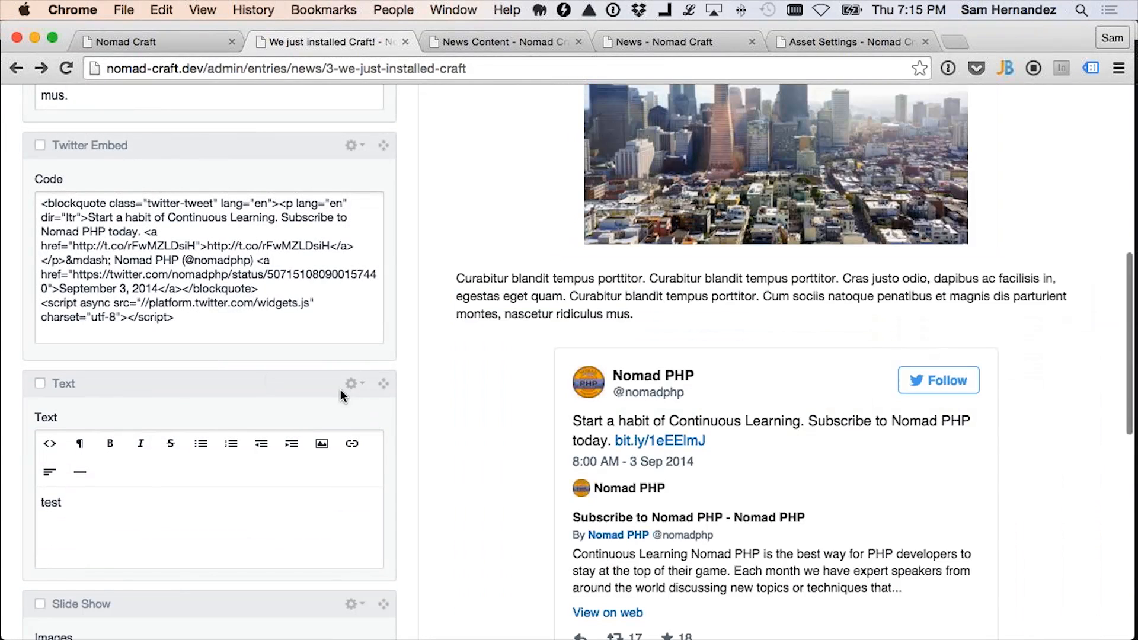
pyautogui.scroll(-3)
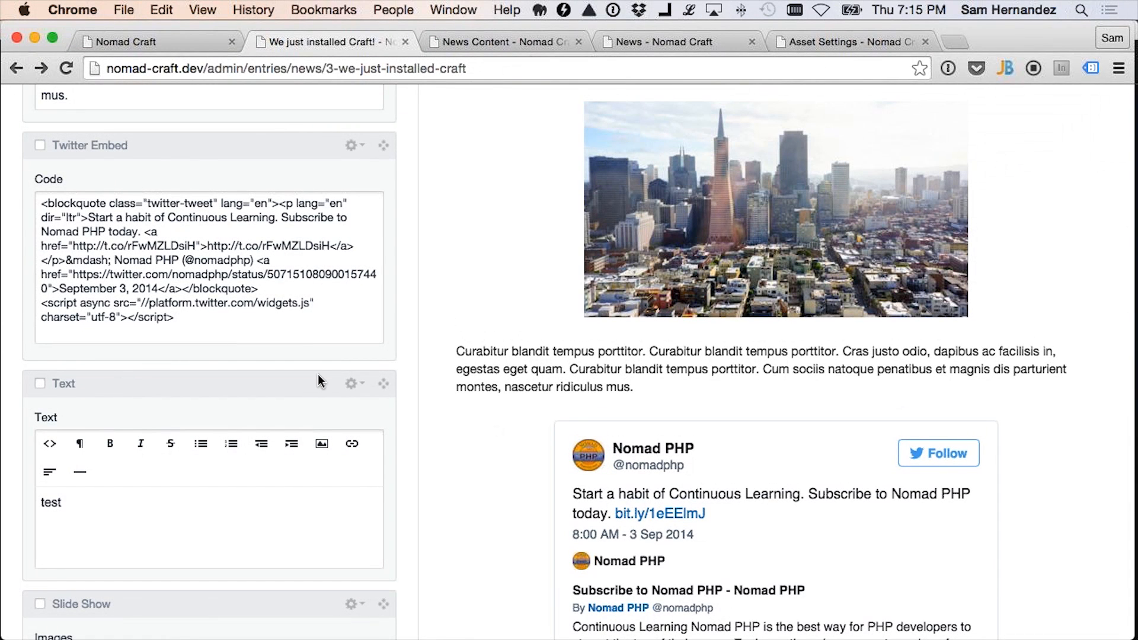
pyautogui.scroll(-3)
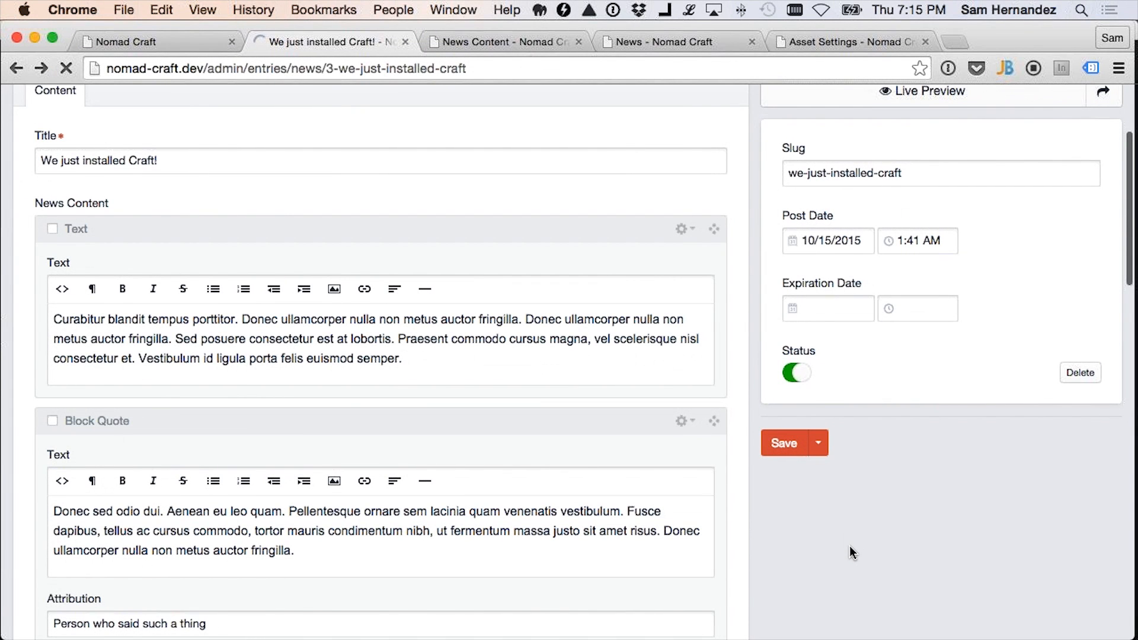
pyautogui.click(783, 443)
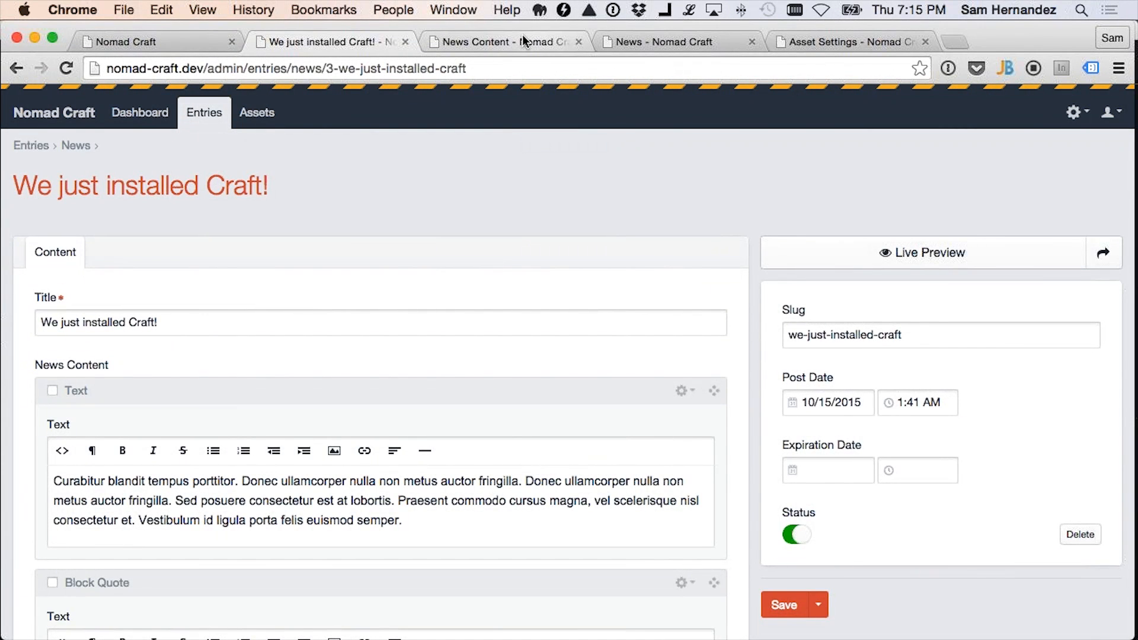
# In the News Content field settings, view the Text and Block Quote block types' fields
pyautogui.click(501, 42)
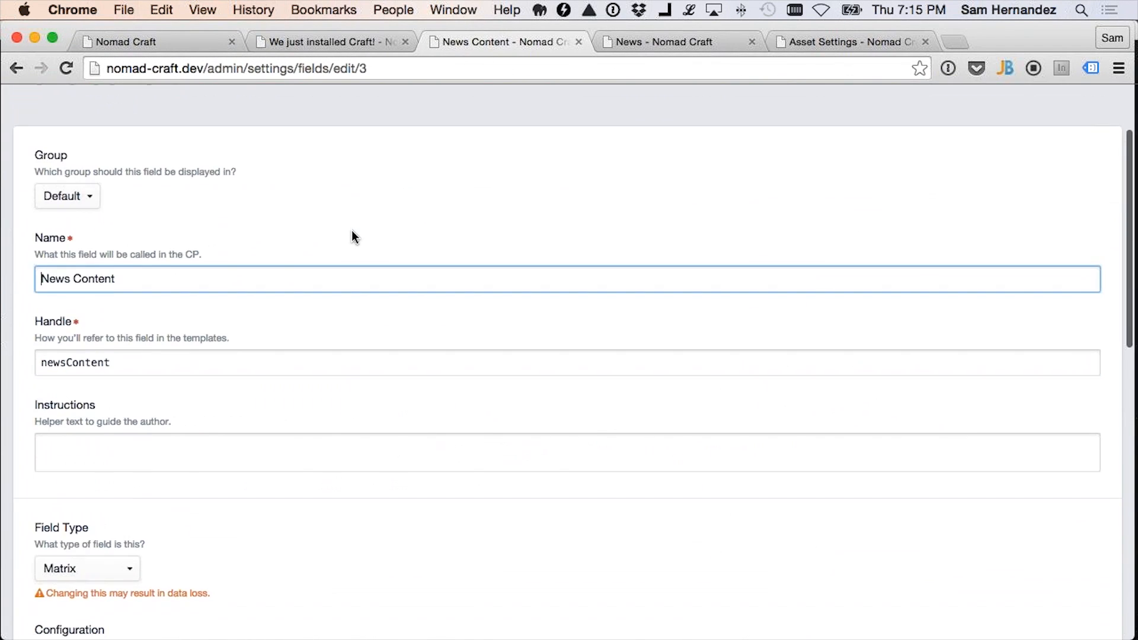
pyautogui.scroll(-3)
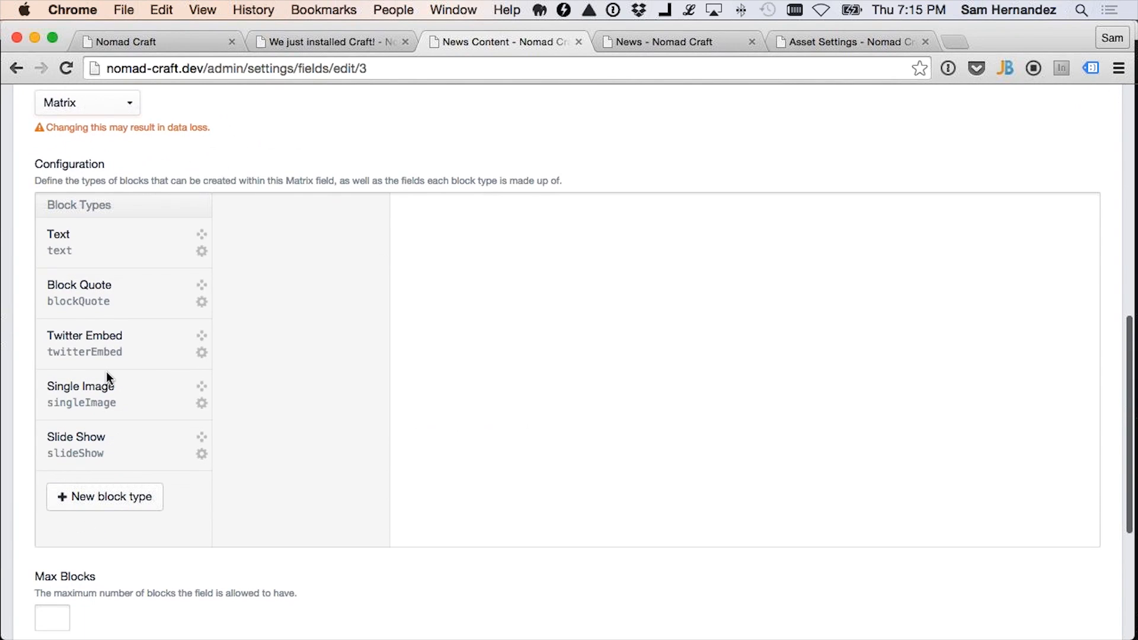
pyautogui.click(87, 242)
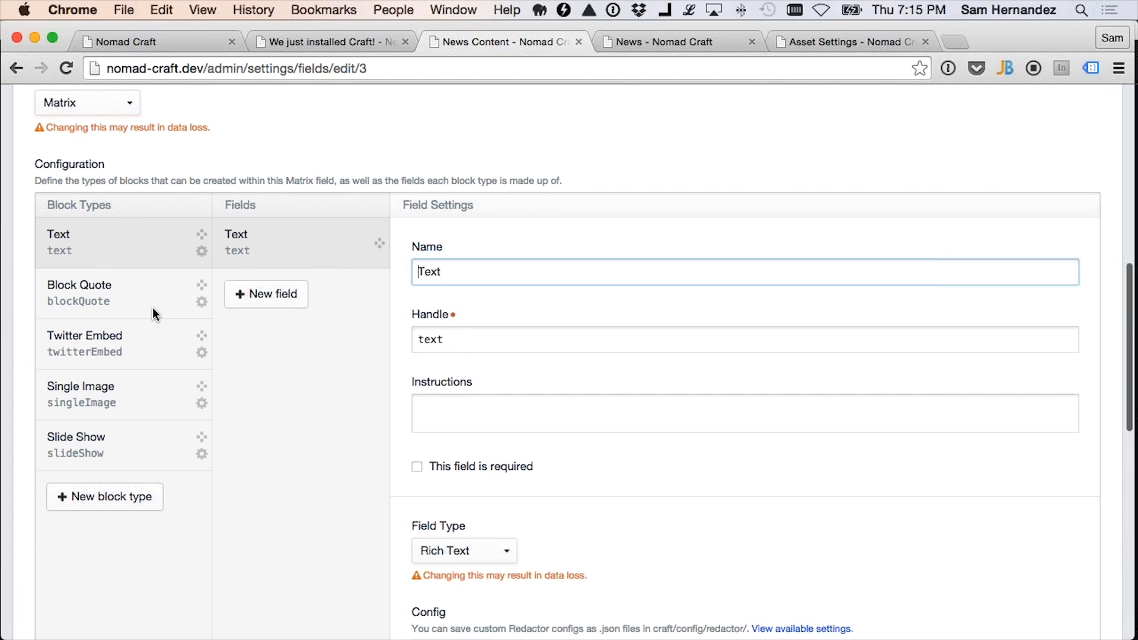
pyautogui.click(78, 284)
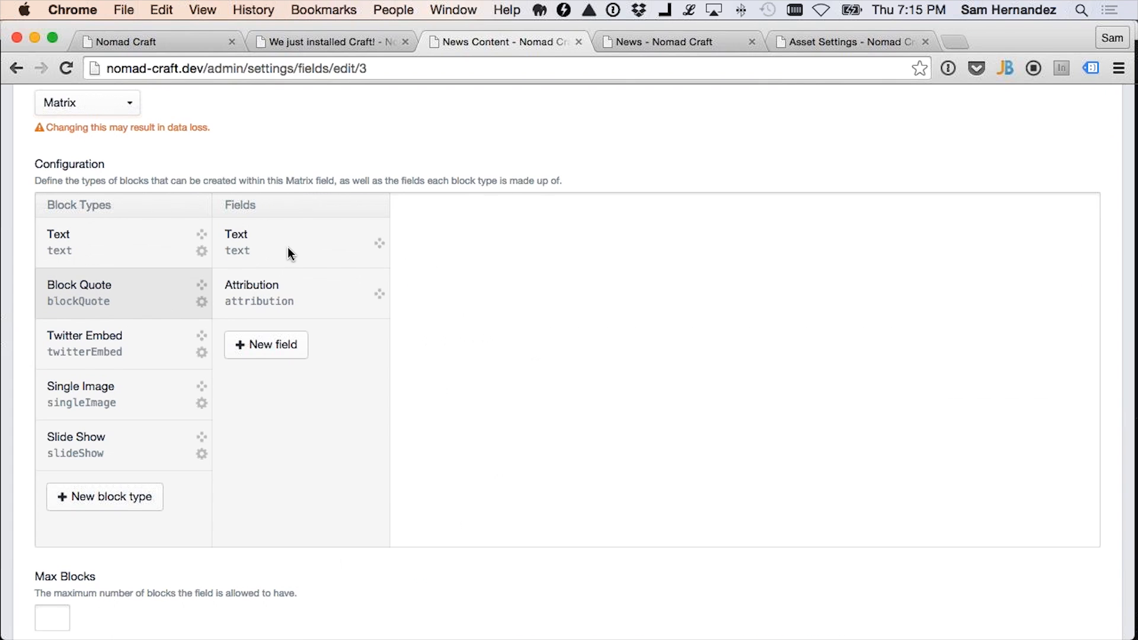
pyautogui.click(81, 386)
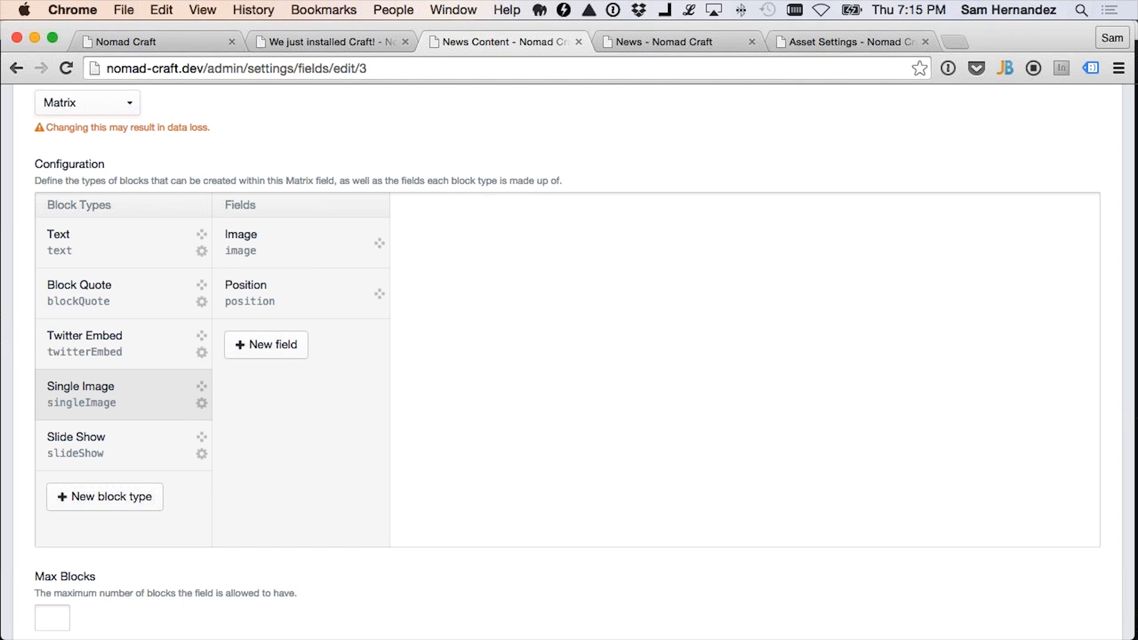
# In Sublime Text's _entry.twig, highlight entry.title and the block loop, then open twitterEmbed.twig
pyautogui.press('cmd+tab')
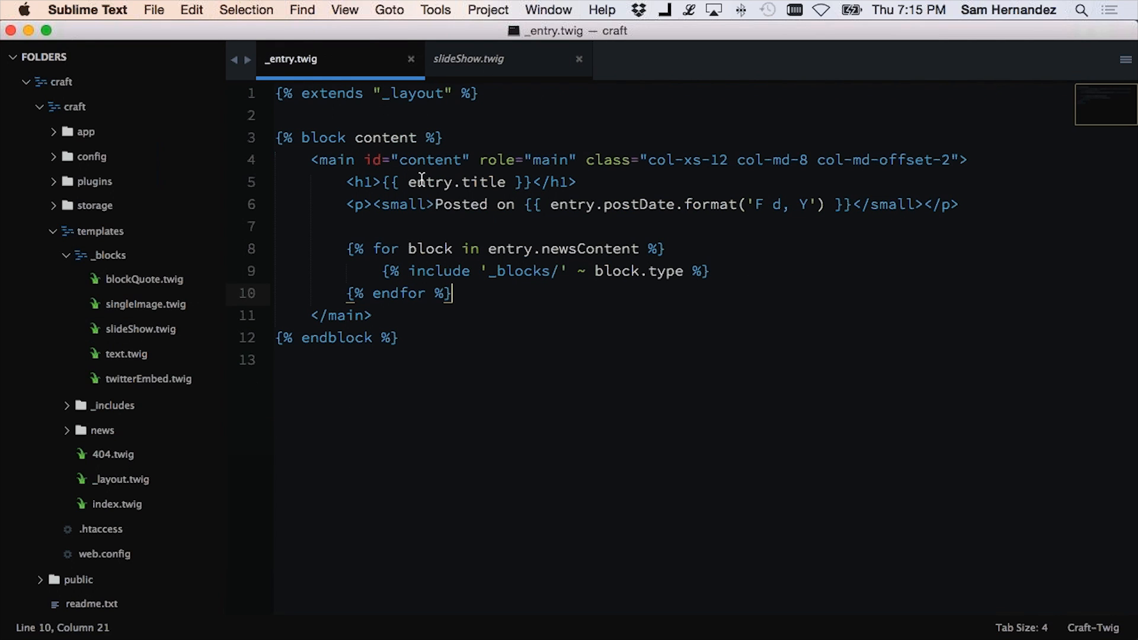
pyautogui.doubleClick(429, 182)
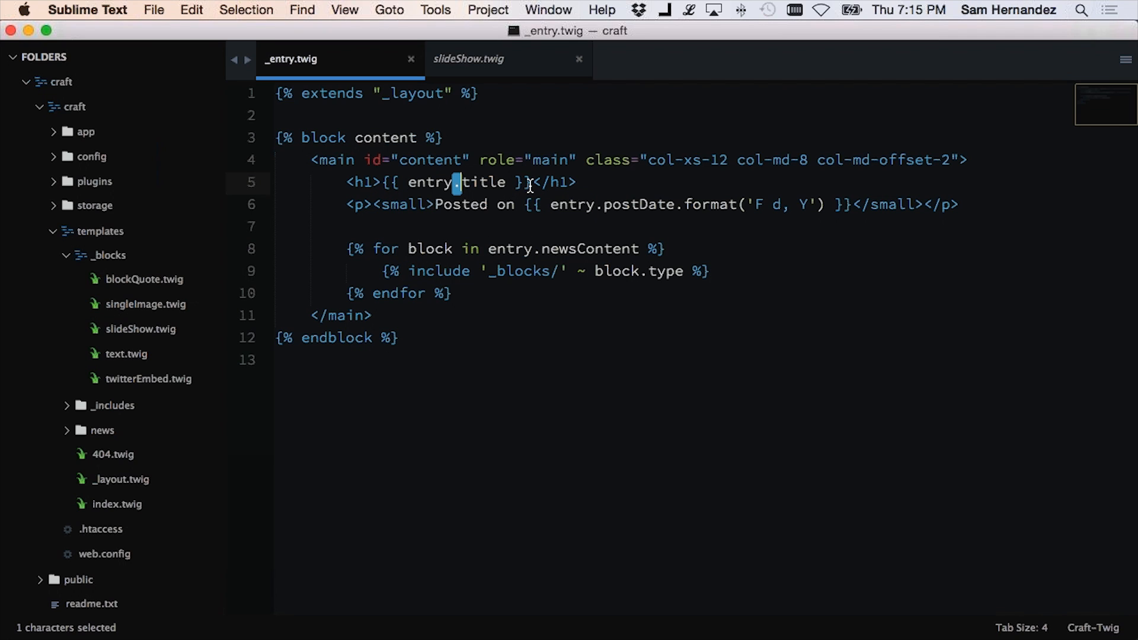
pyautogui.doubleClick(456, 182)
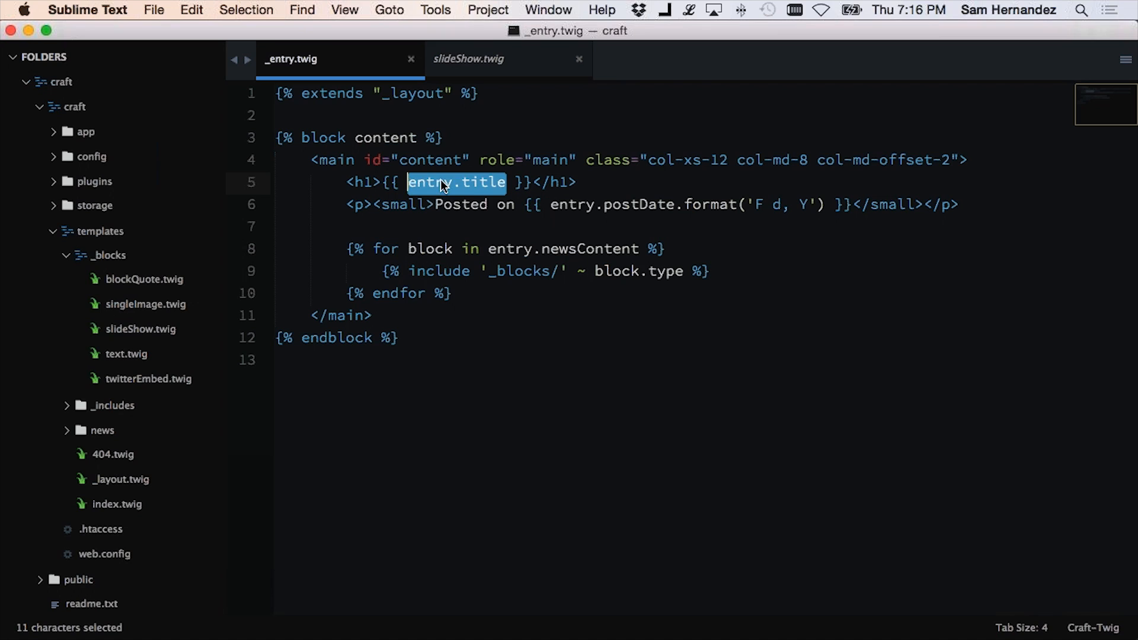
pyautogui.click(455, 182)
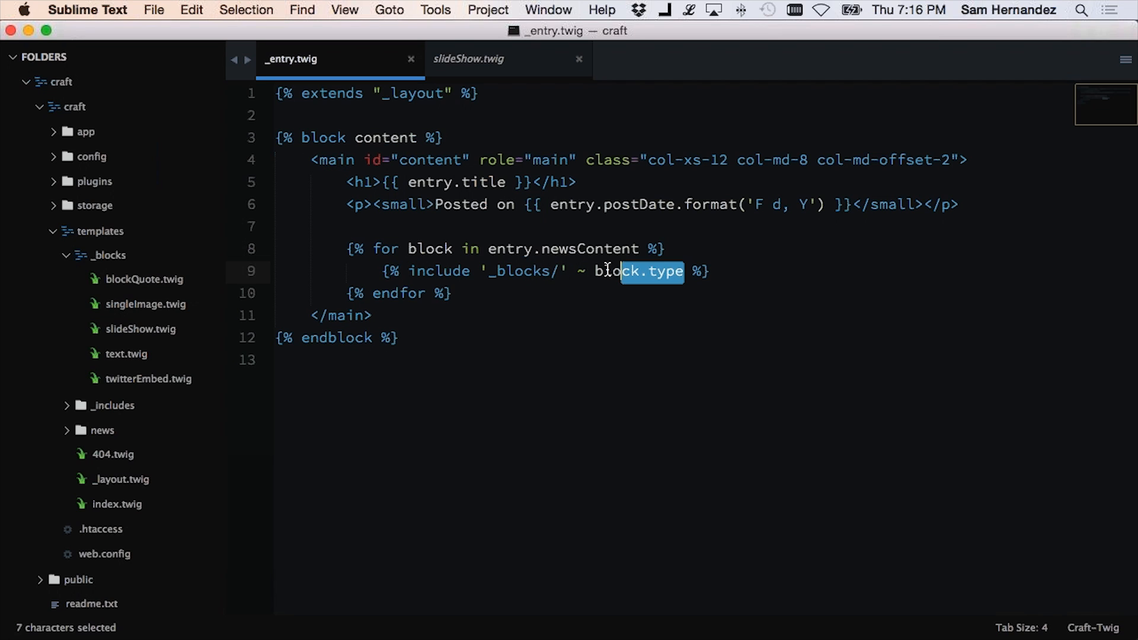
pyautogui.click(579, 271)
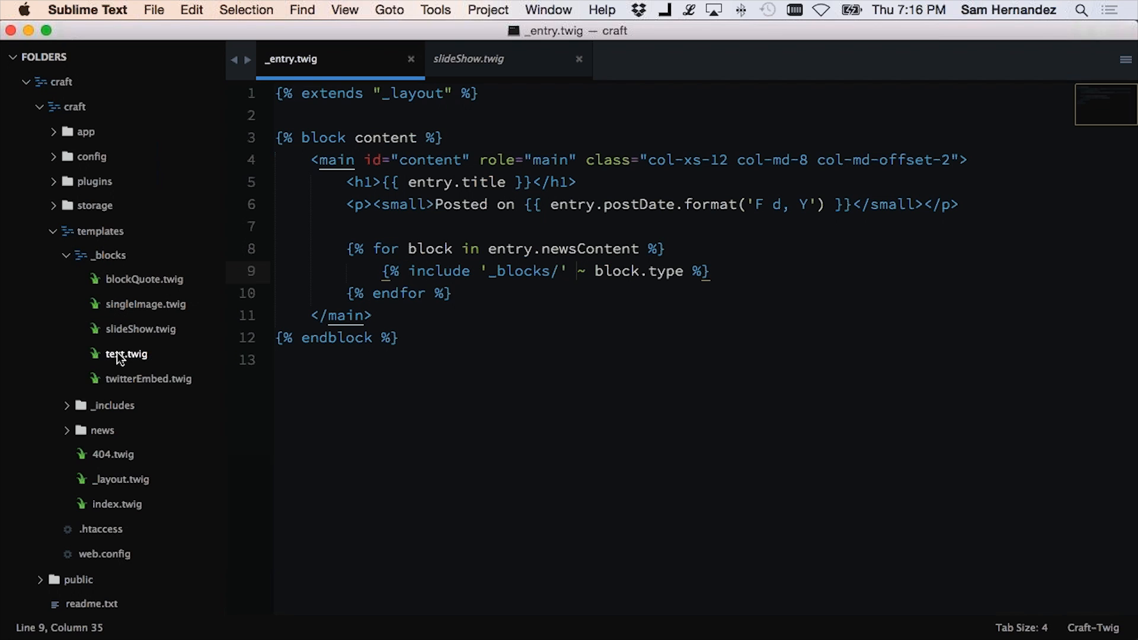
pyautogui.doubleClick(125, 353)
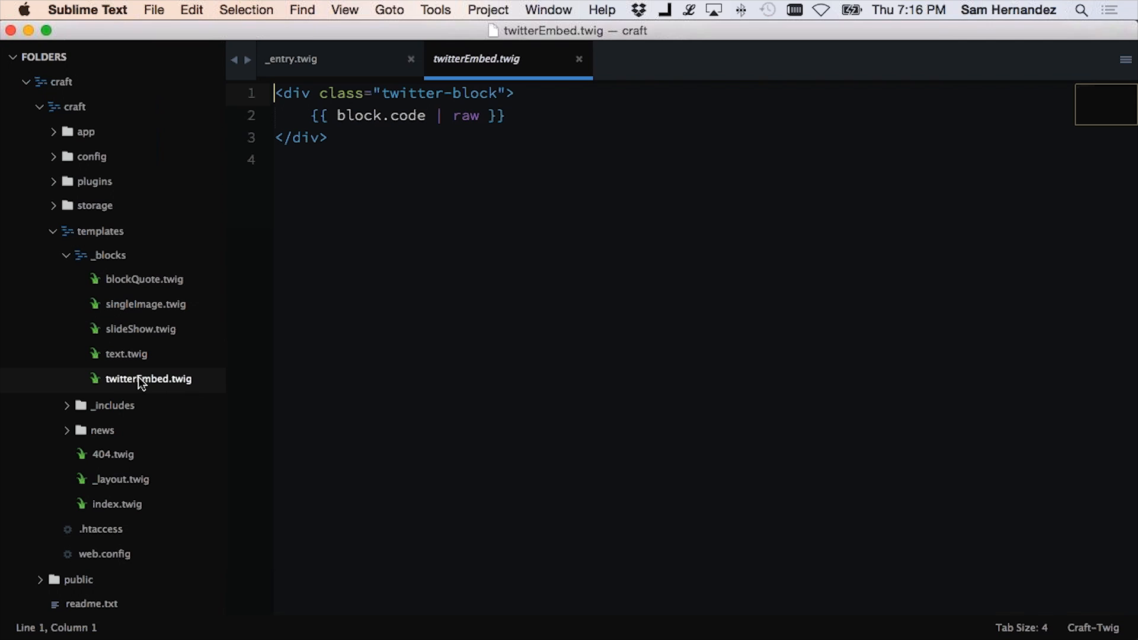
# Open slideShow.twig and highlight the image.caption check on line 8
pyautogui.click(142, 329)
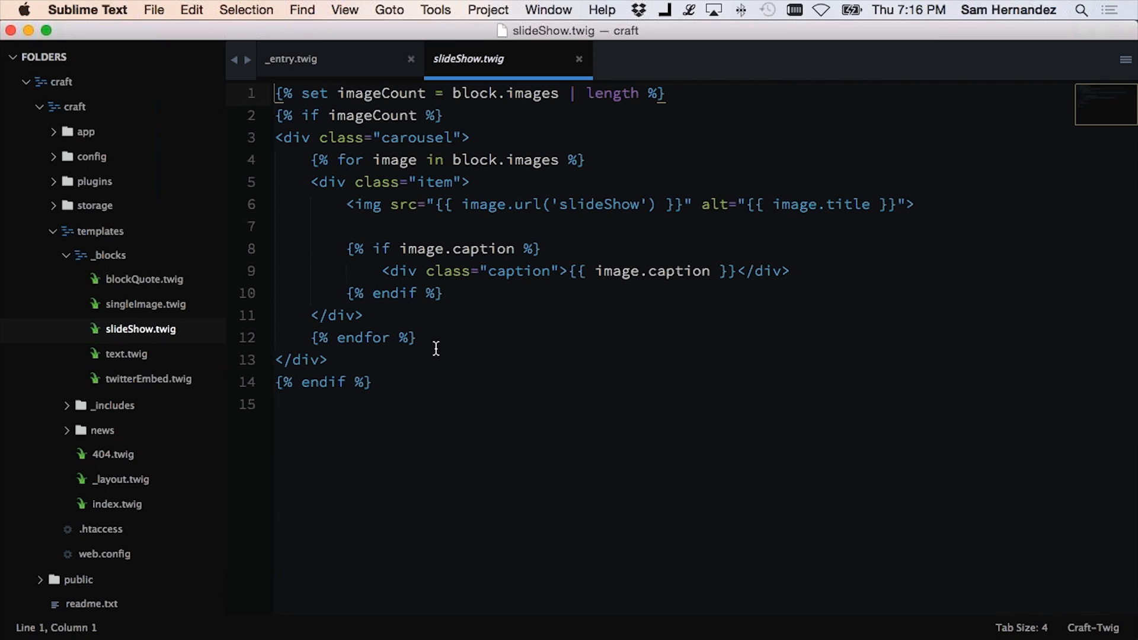
pyautogui.click(423, 404)
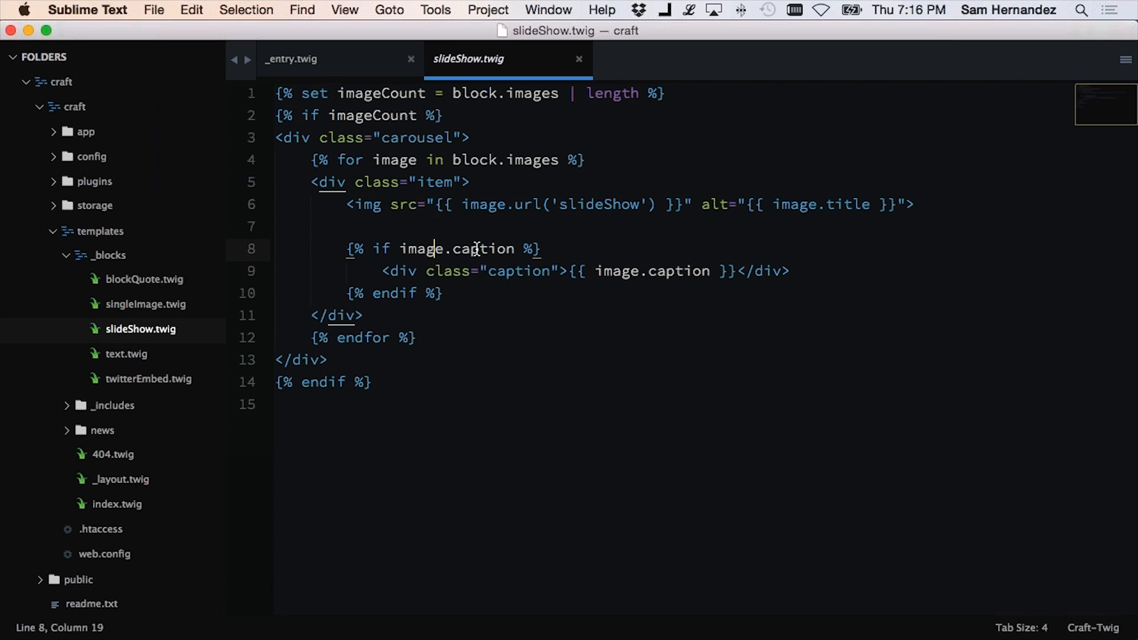
pyautogui.doubleClick(482, 249)
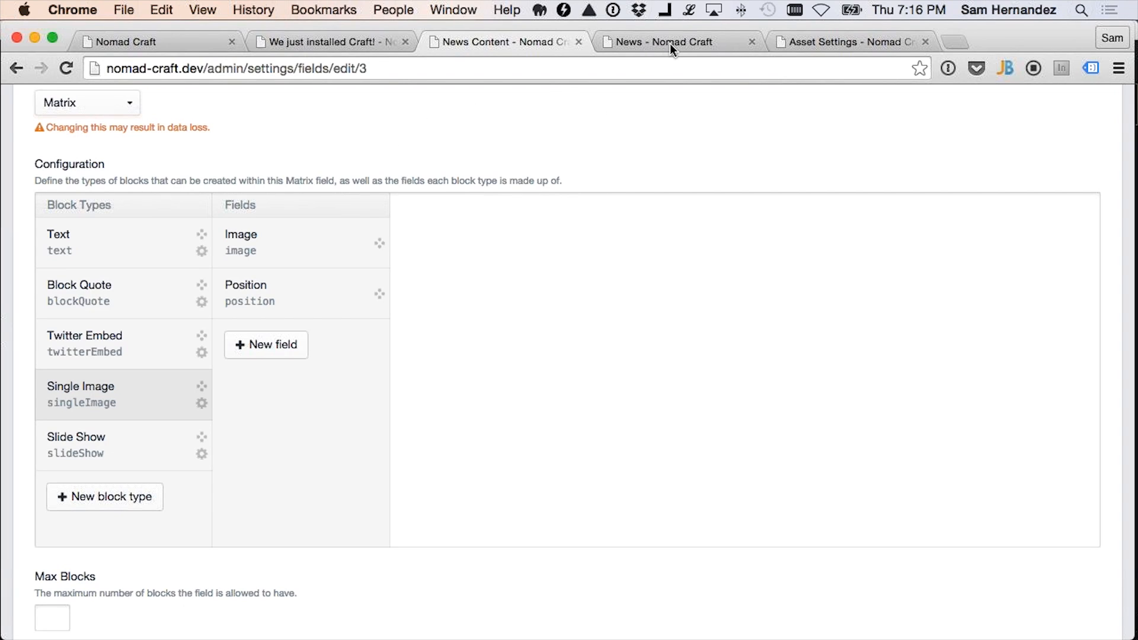
# In the News entry type layout, add Caption to the Content tab and move Body to Tab 2
pyautogui.click(668, 42)
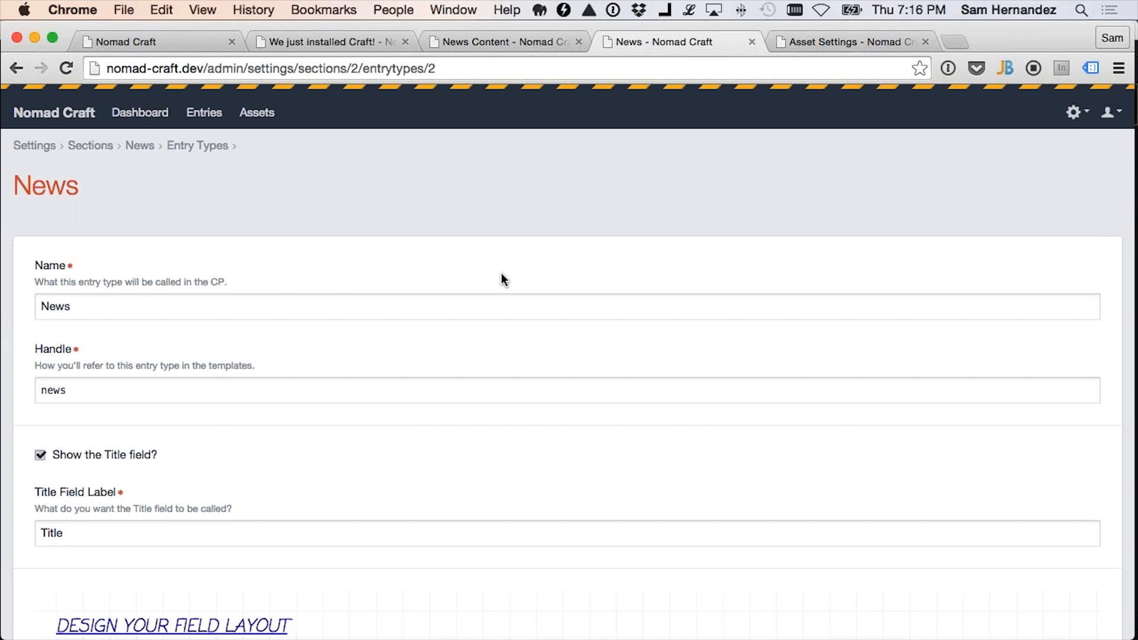
pyautogui.scroll(-3)
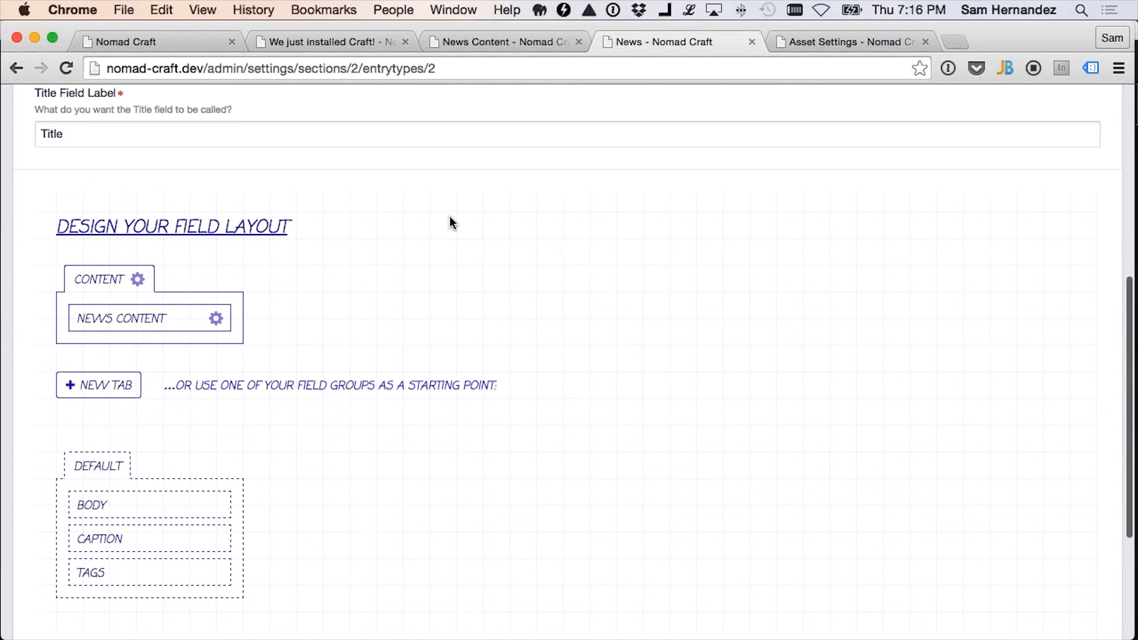
pyautogui.scroll(-3)
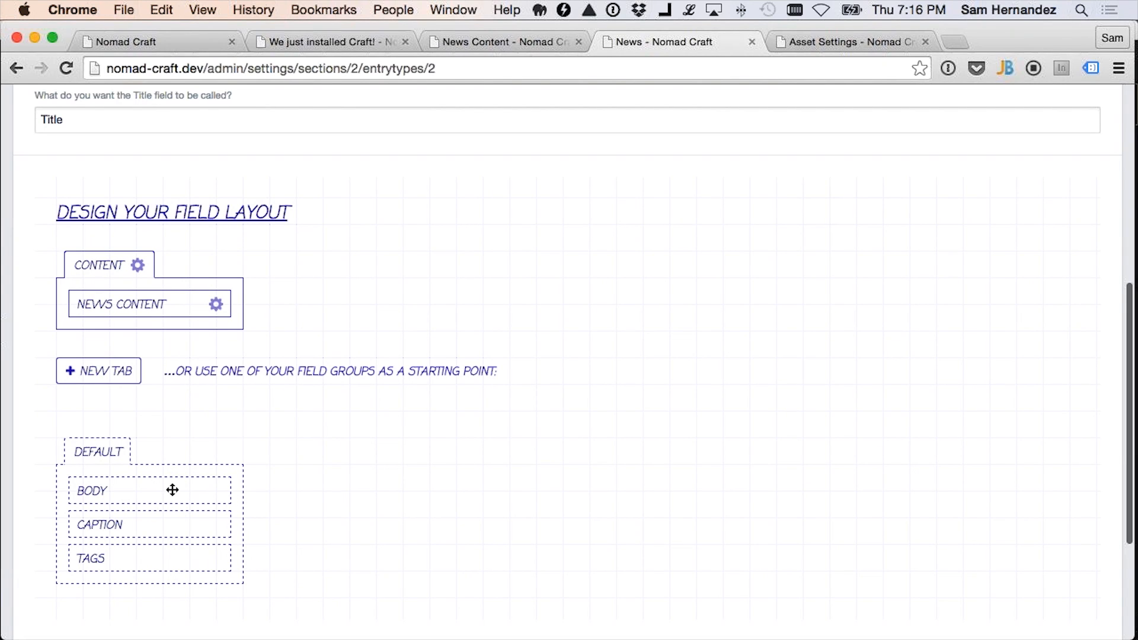
pyautogui.moveTo(173, 491); pyautogui.dragTo(184, 330)
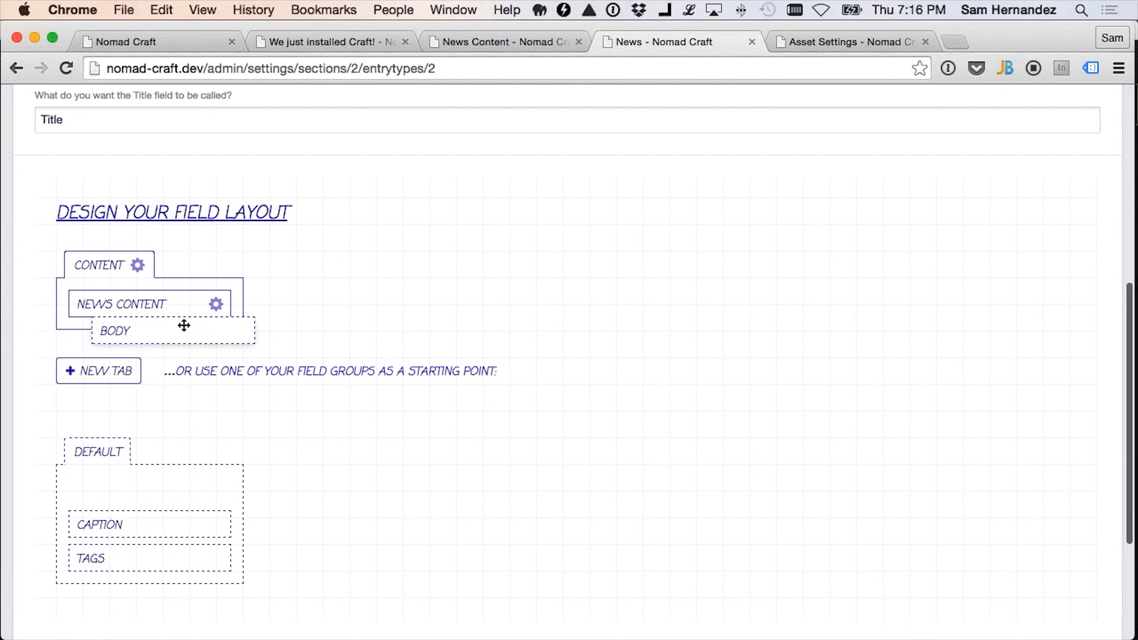
pyautogui.moveTo(184, 325); pyautogui.dragTo(172, 339)
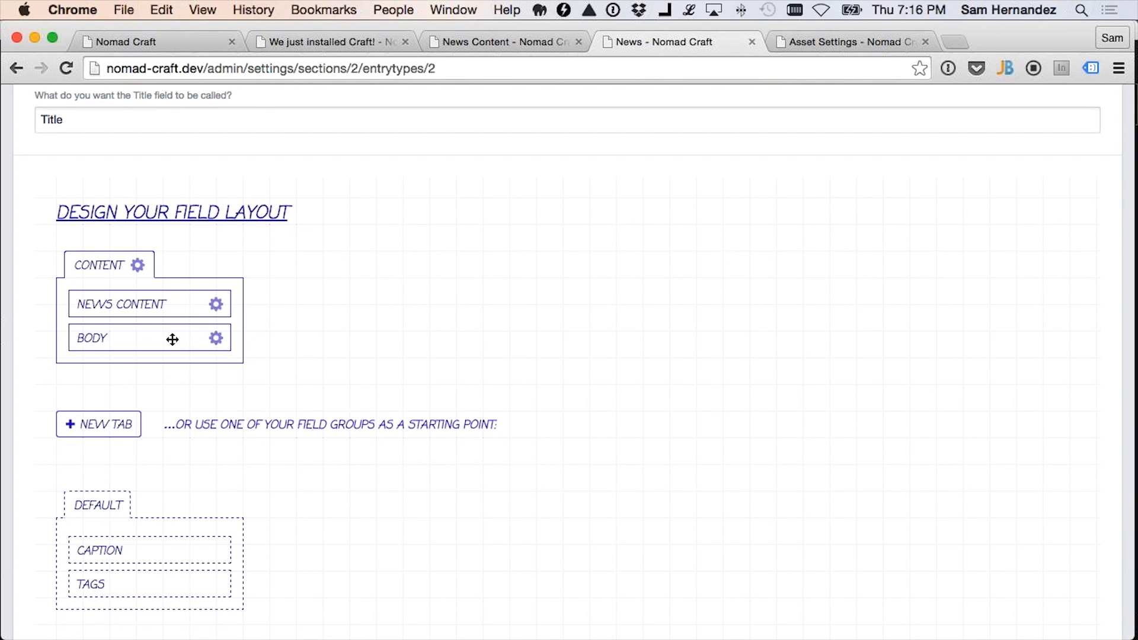
pyautogui.moveTo(100, 549); pyautogui.dragTo(172, 400)
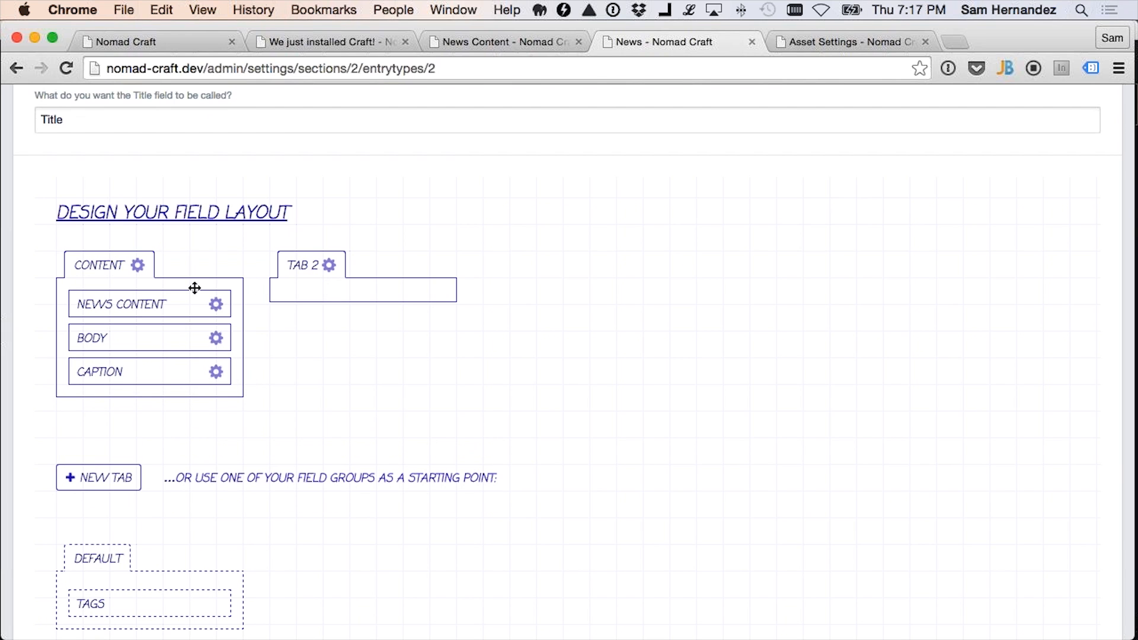
pyautogui.moveTo(149, 337); pyautogui.dragTo(362, 303)
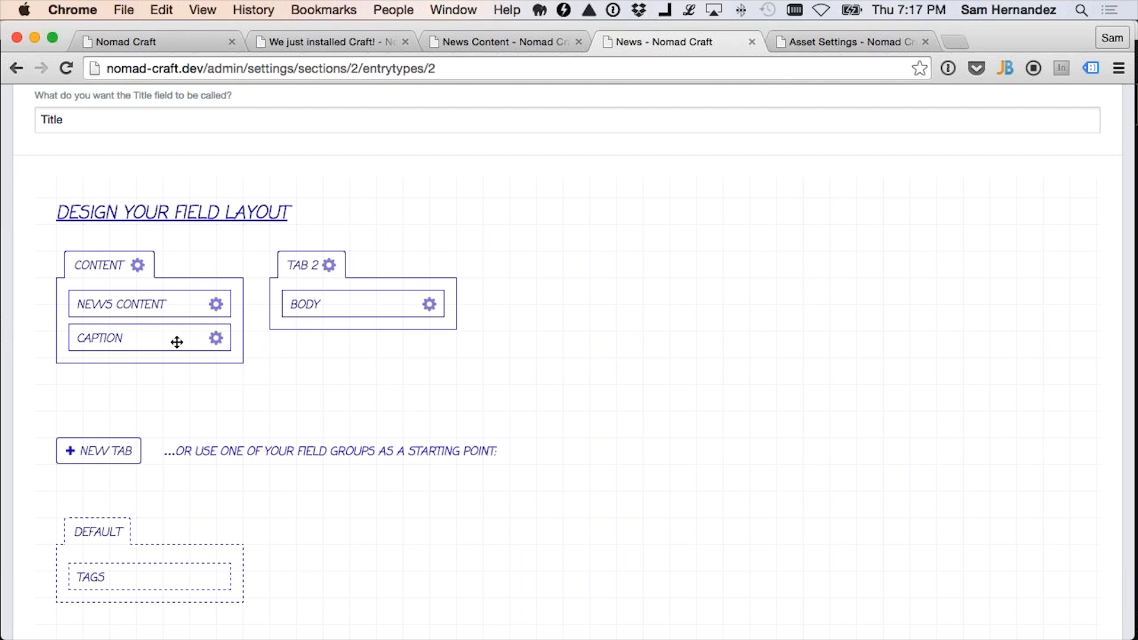
pyautogui.moveTo(149, 337); pyautogui.dragTo(363, 337)
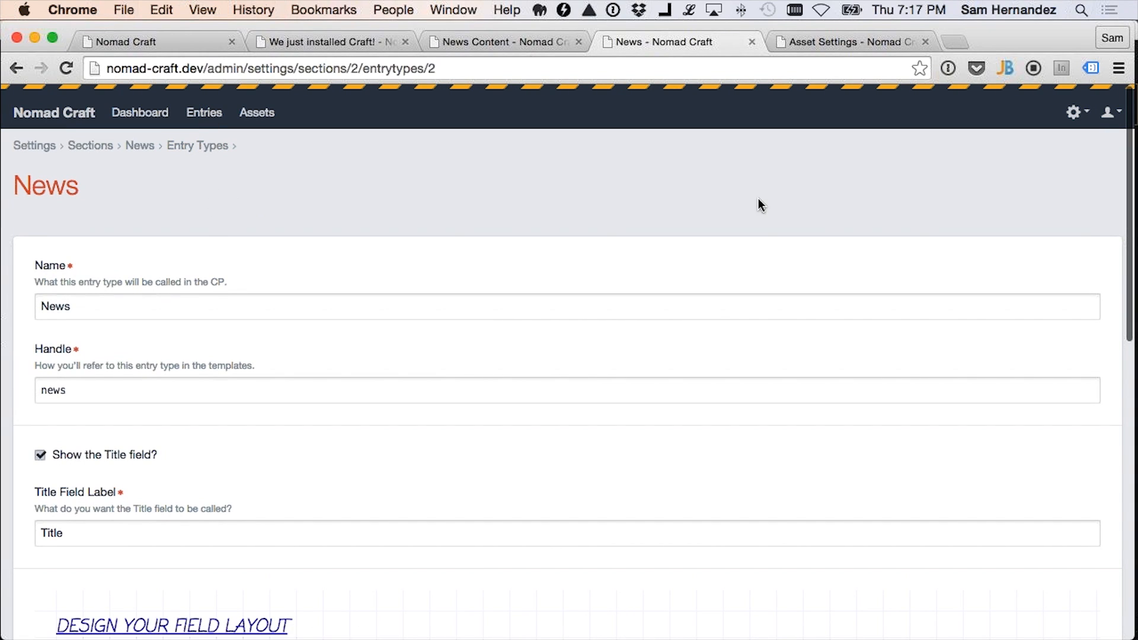
pyautogui.click(842, 42)
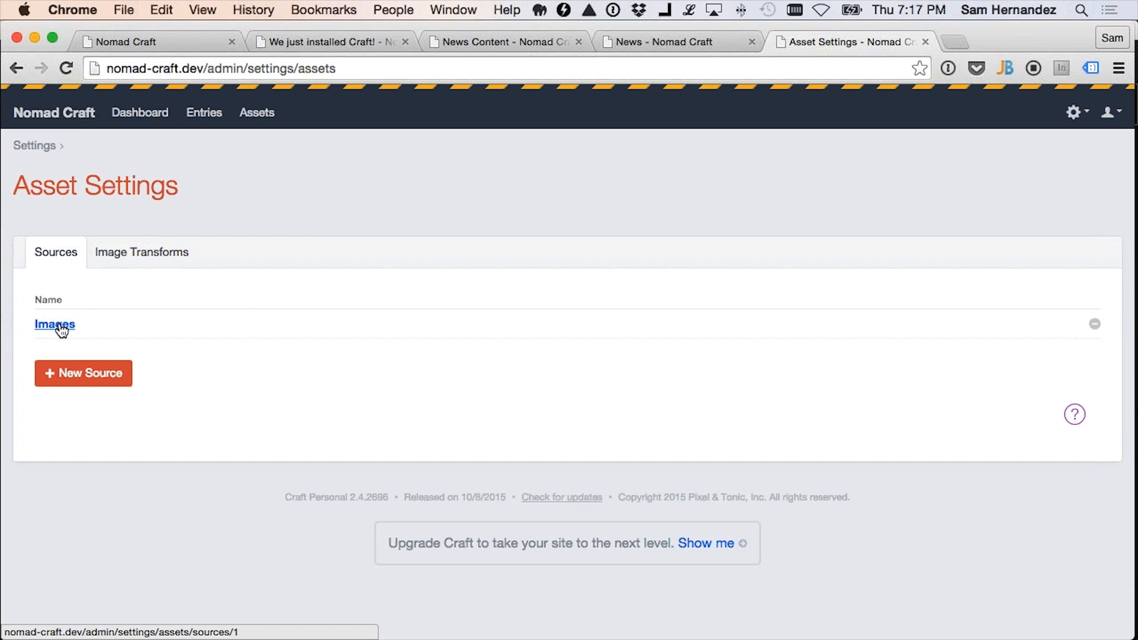
# Review the Images asset source's field layout holding Caption, then return to the news entry
pyautogui.click(54, 324)
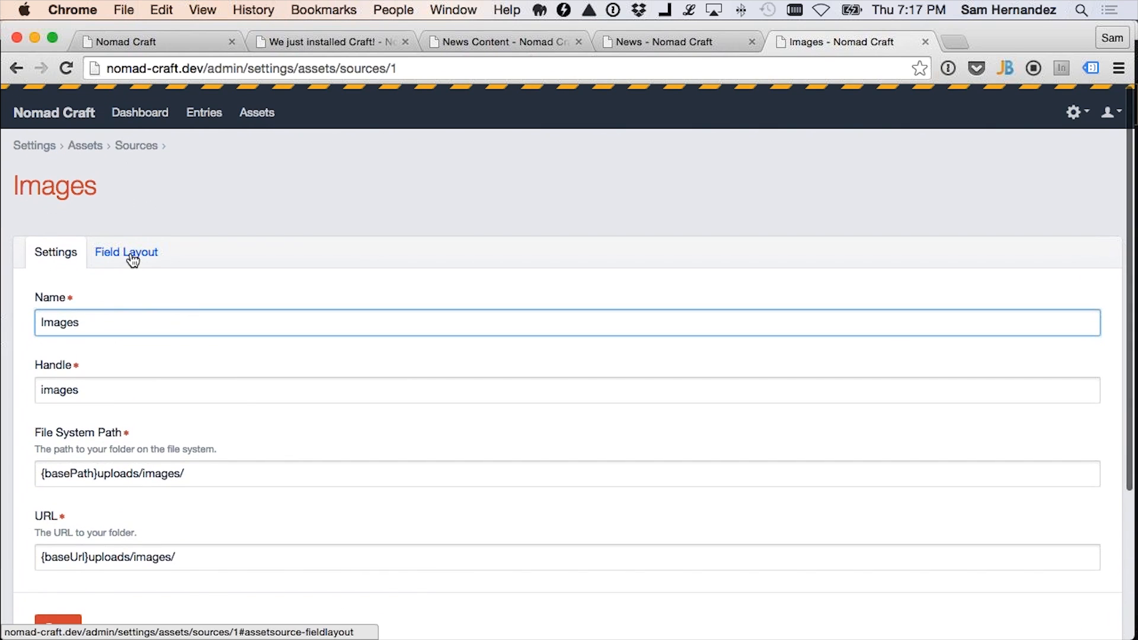
pyautogui.click(125, 252)
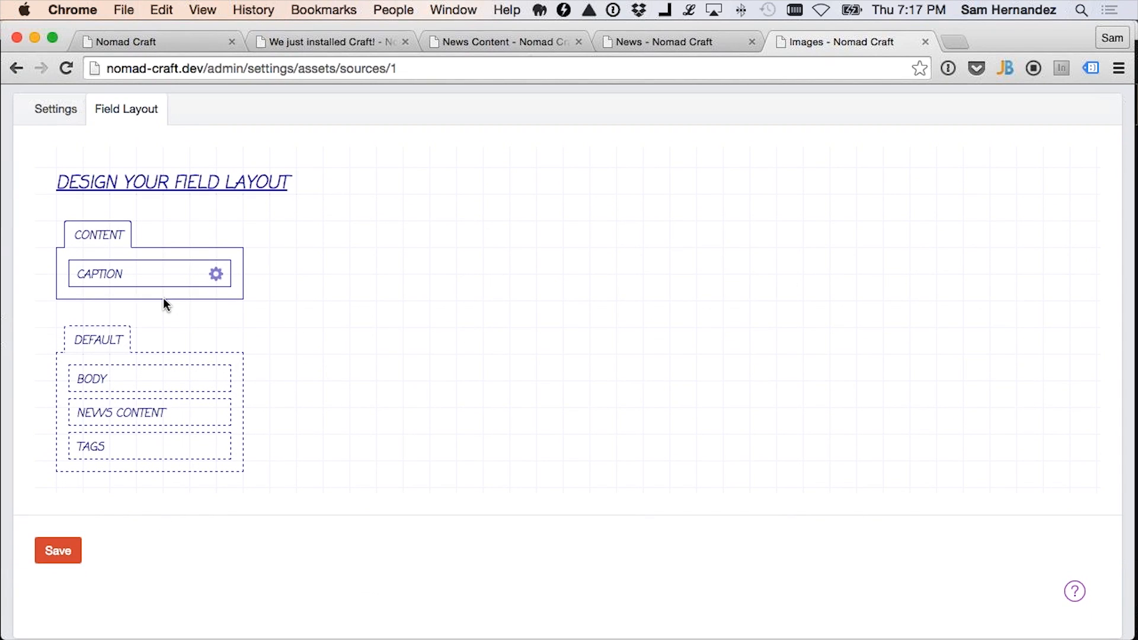
pyautogui.scroll(-3)
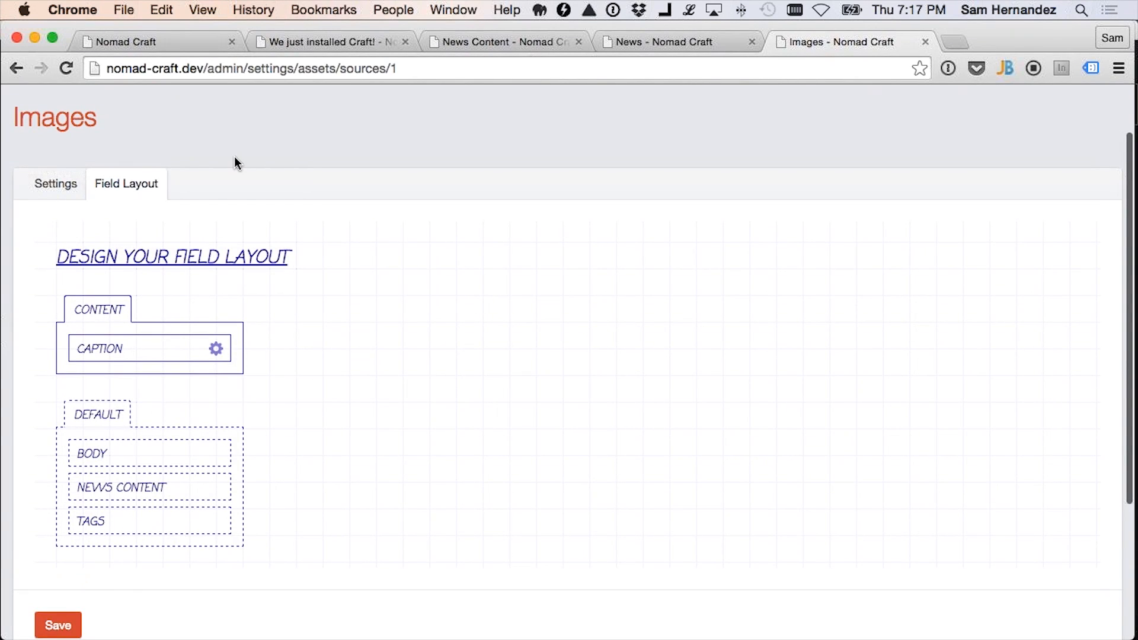
pyautogui.click(330, 41)
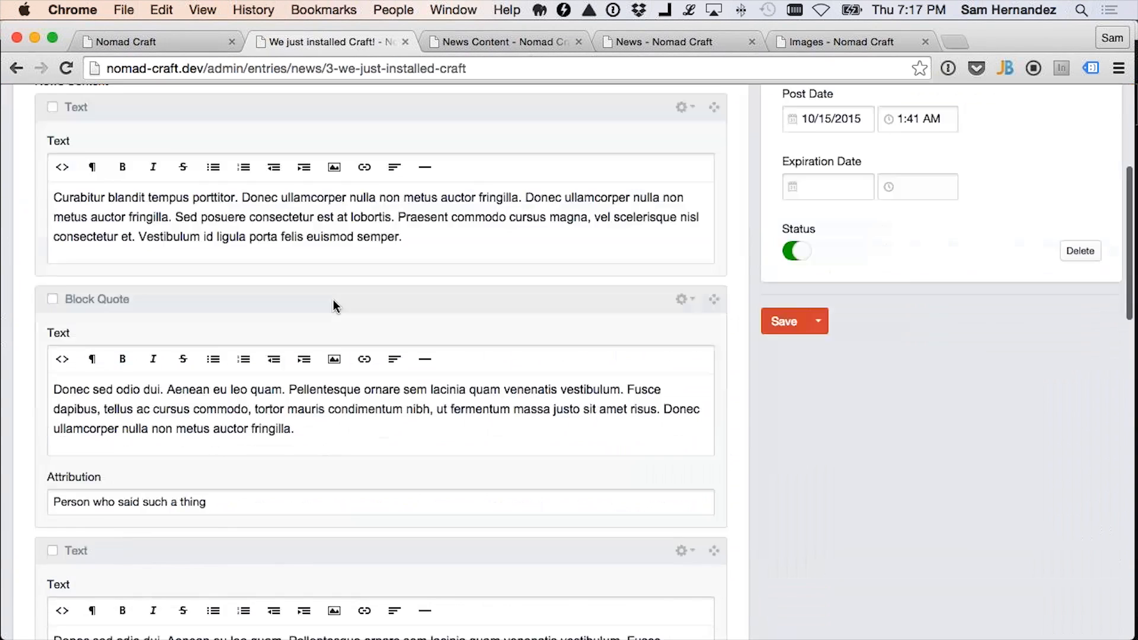
pyautogui.scroll(-3)
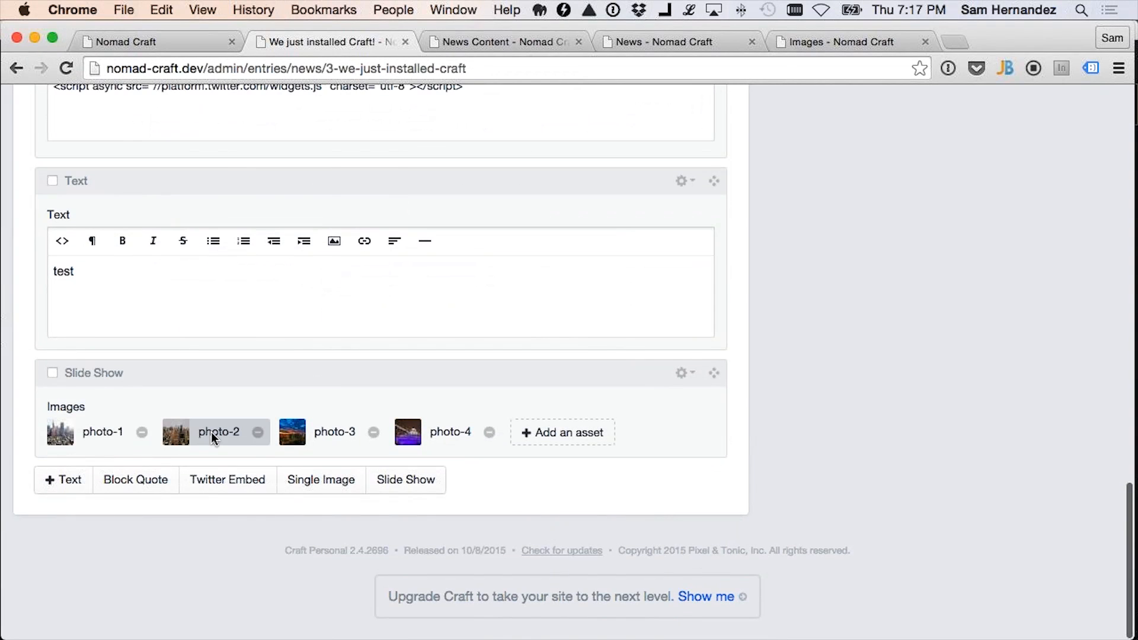
pyautogui.click(219, 432)
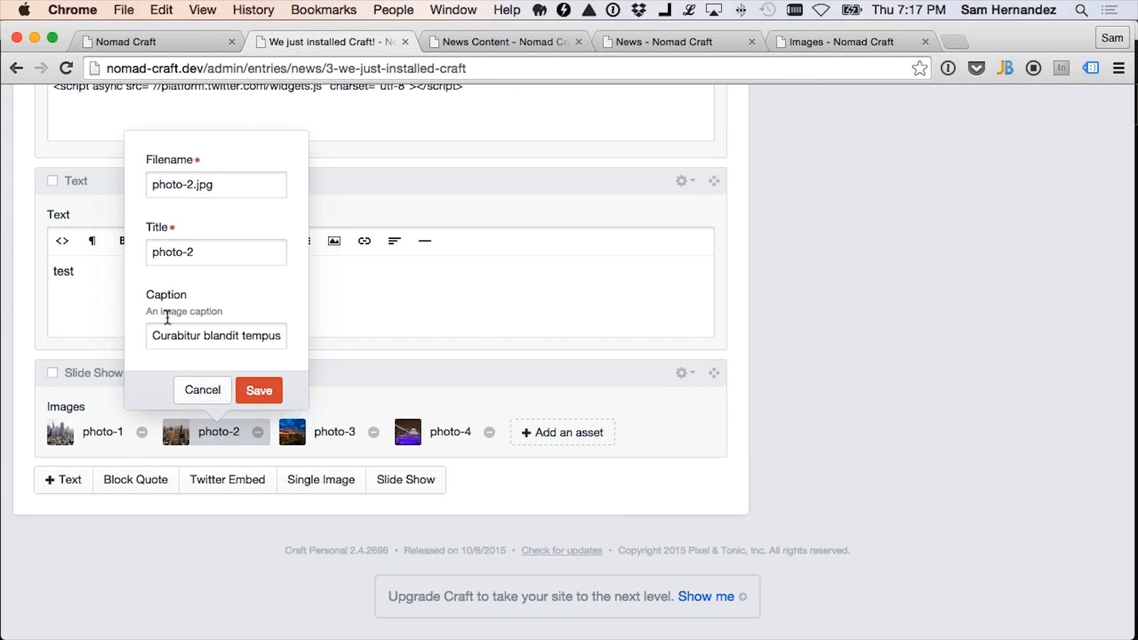
pyautogui.click(216, 336)
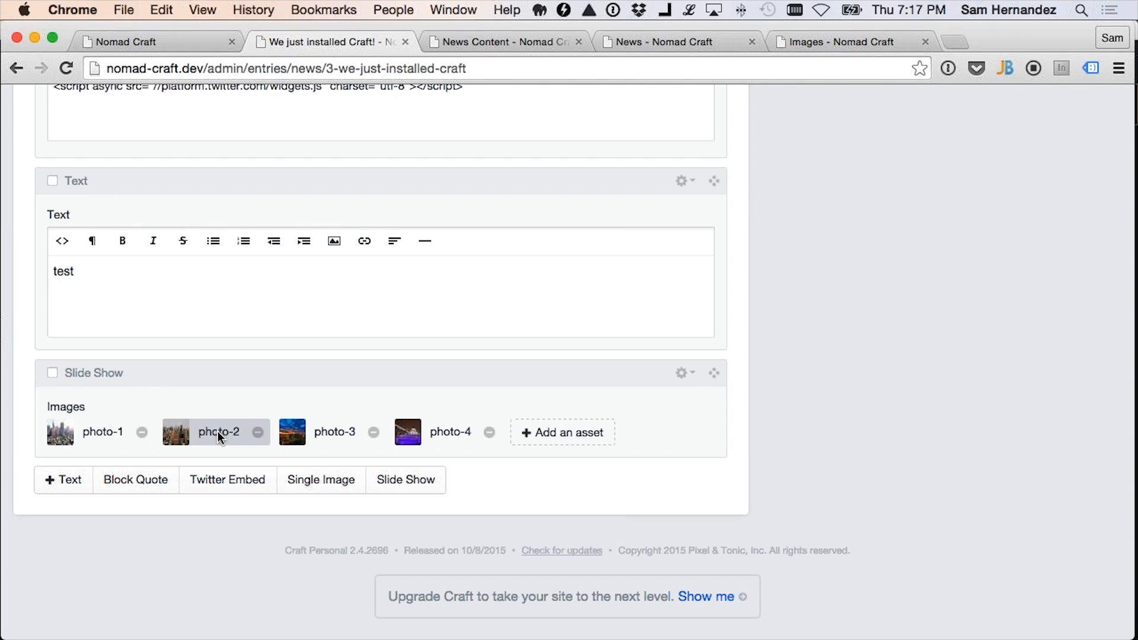
pyautogui.moveTo(428, 436)
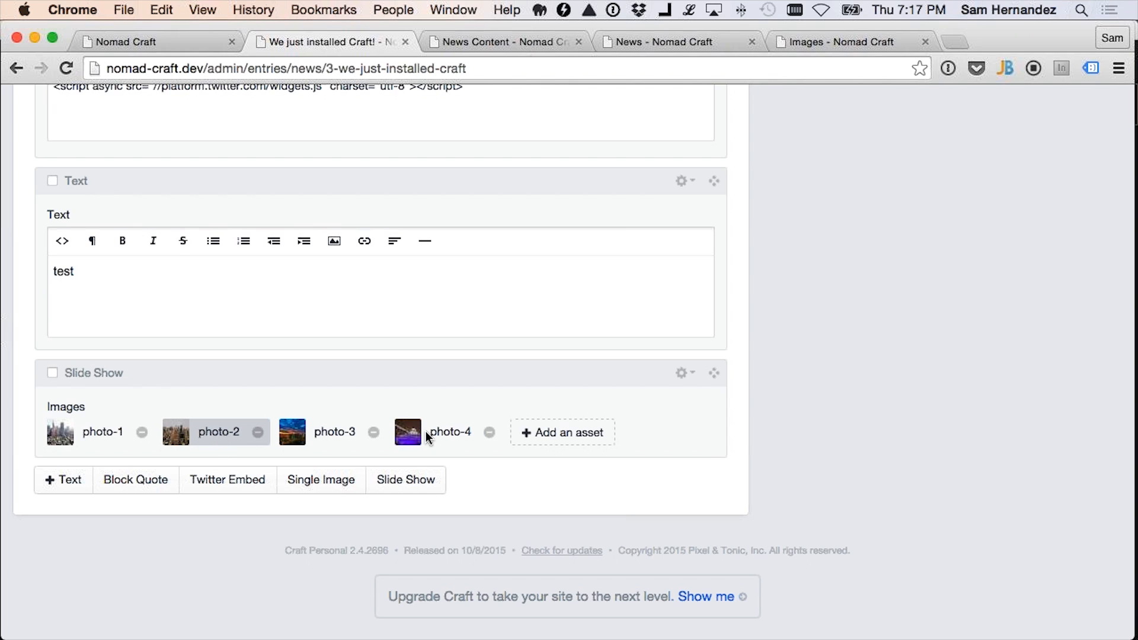
pyautogui.moveTo(427, 436)
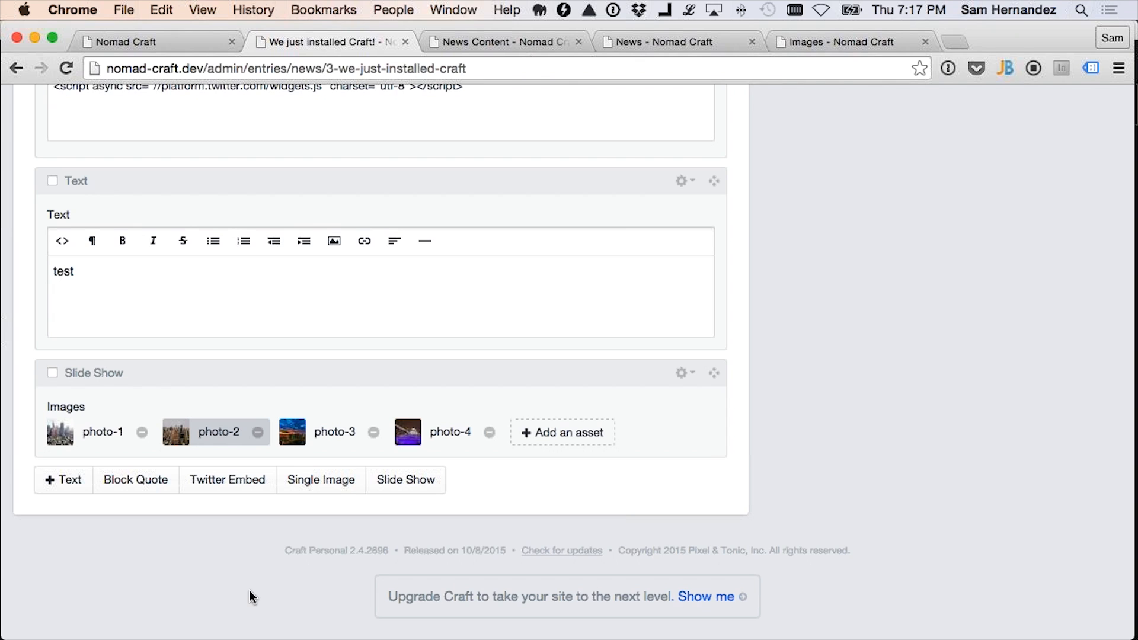
pyautogui.moveTo(203, 9)
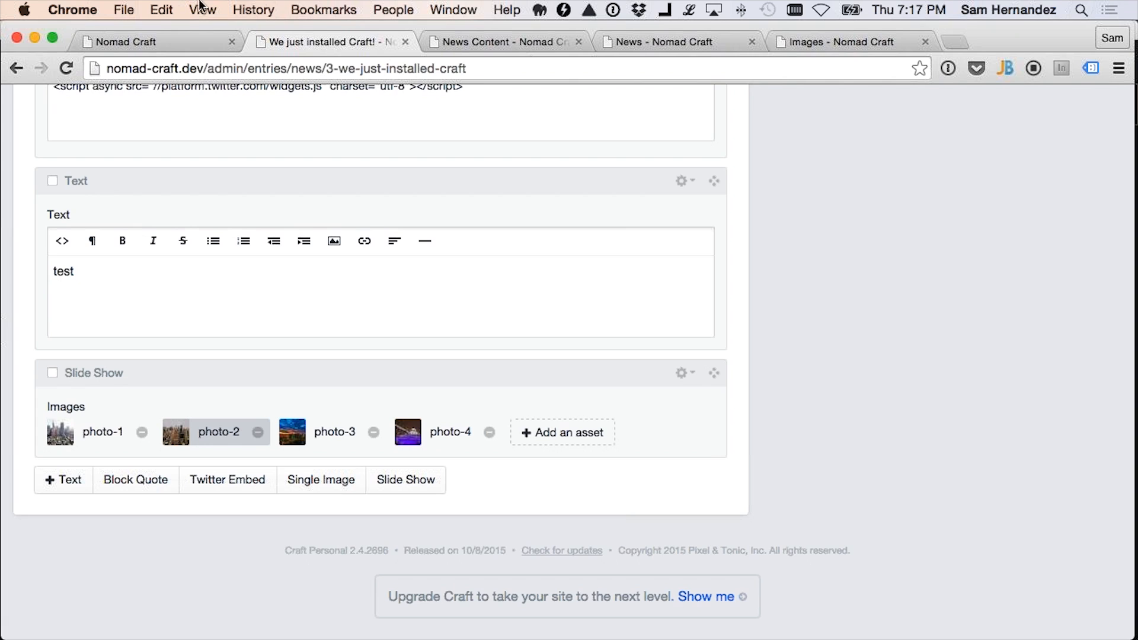